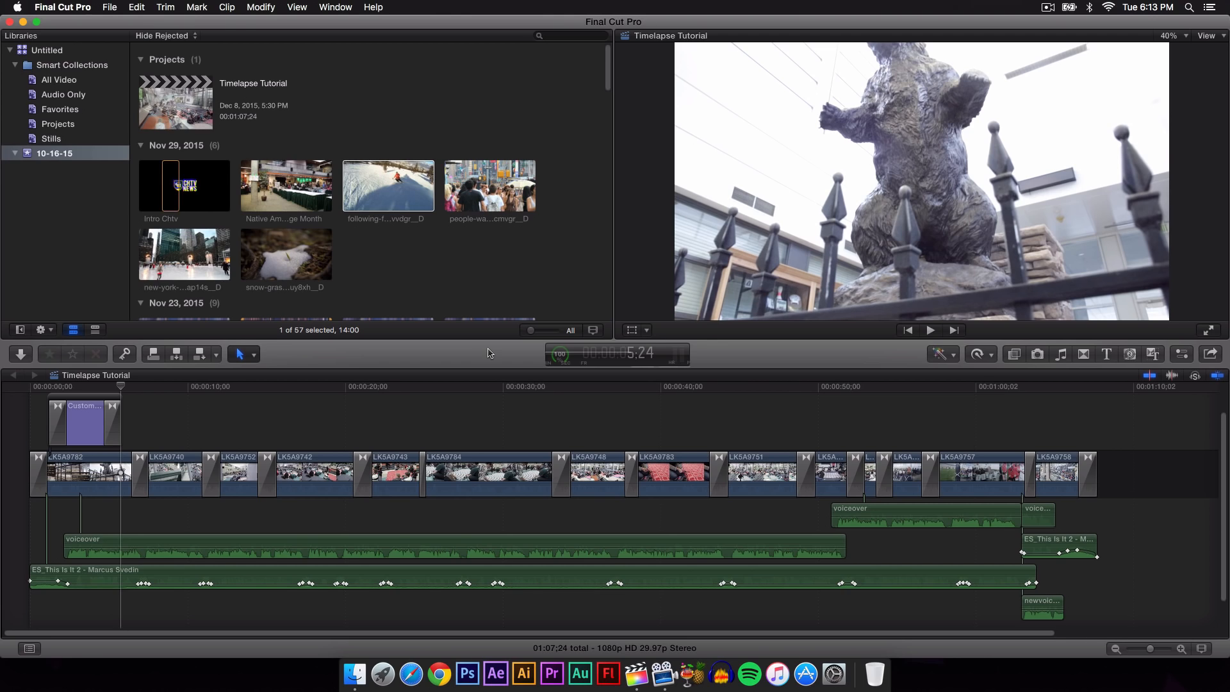
mouse_move(1192, 361)
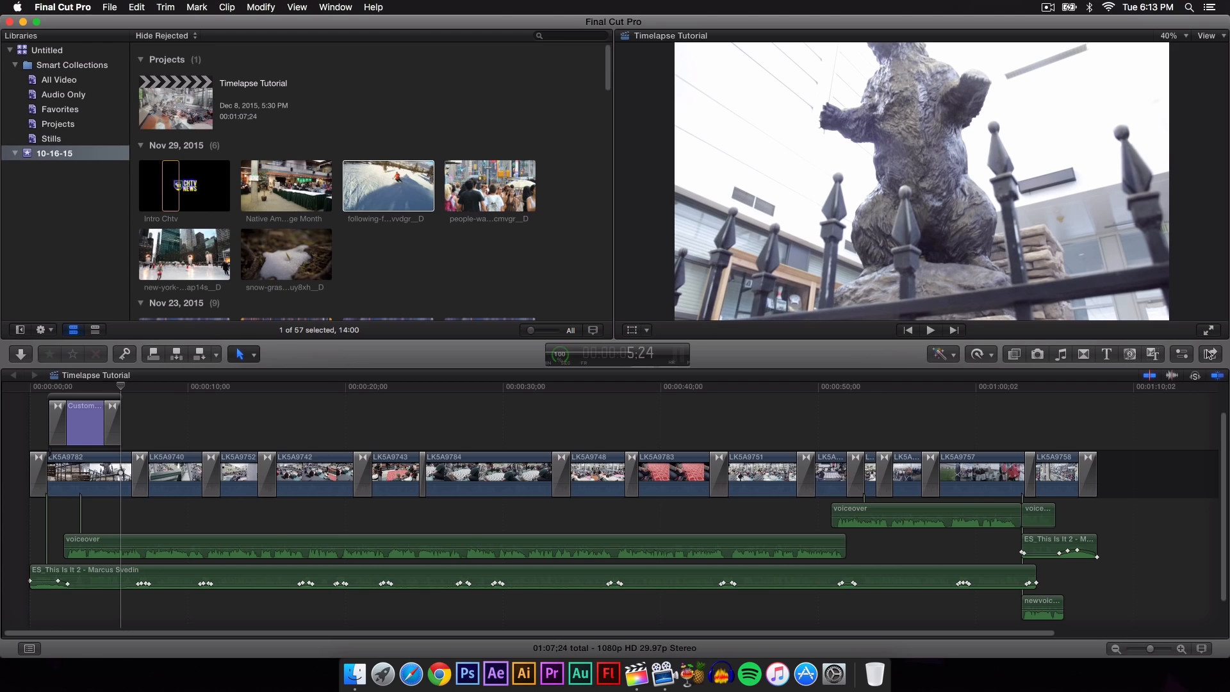
mouse_move(1209, 353)
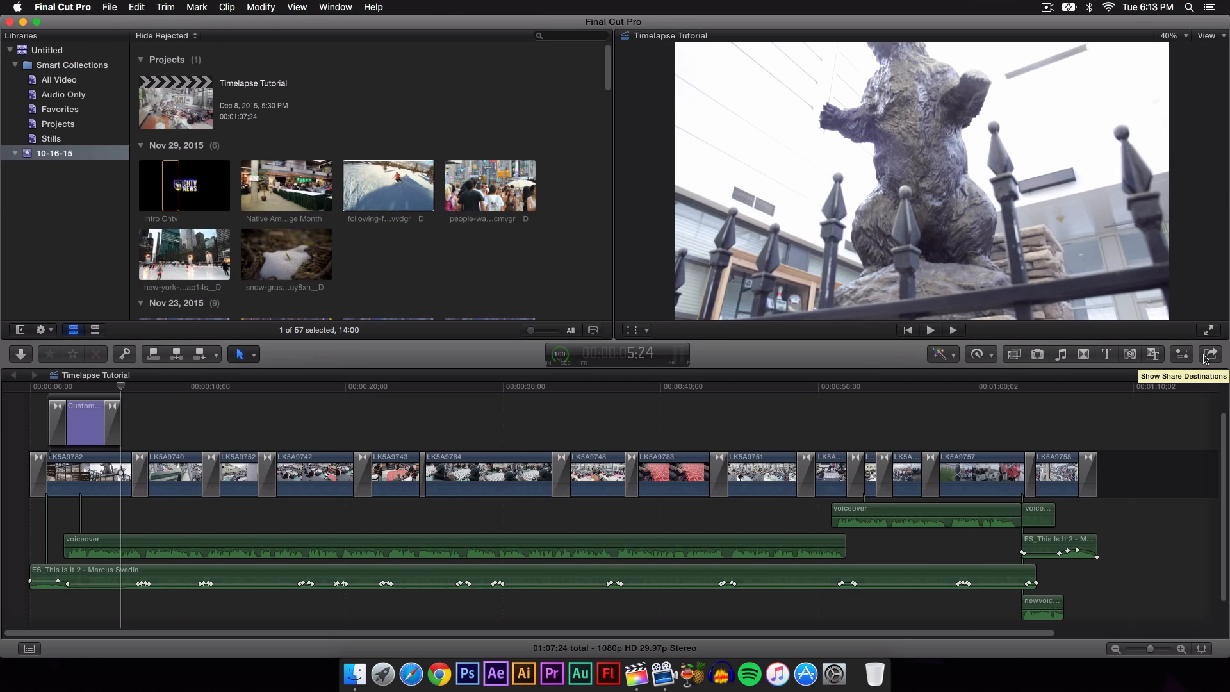
mouse_move(1206, 359)
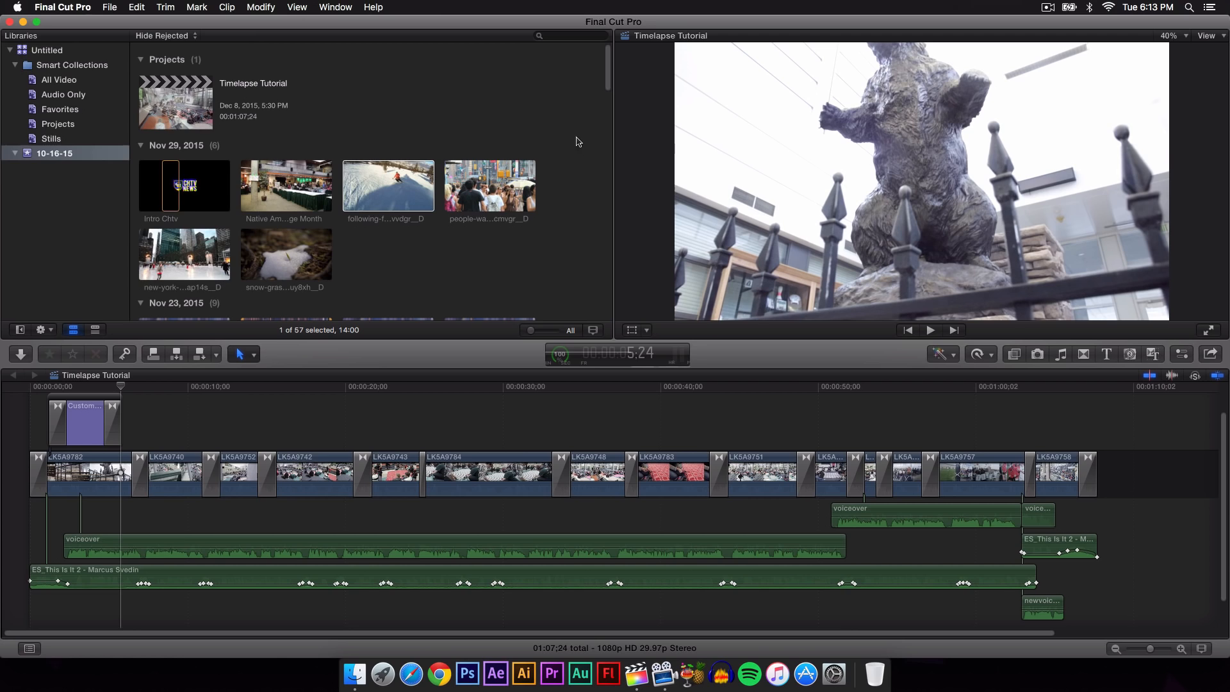
- Browse the File menu's Share destinations for the Timelapse Tutorial project
click(109, 8)
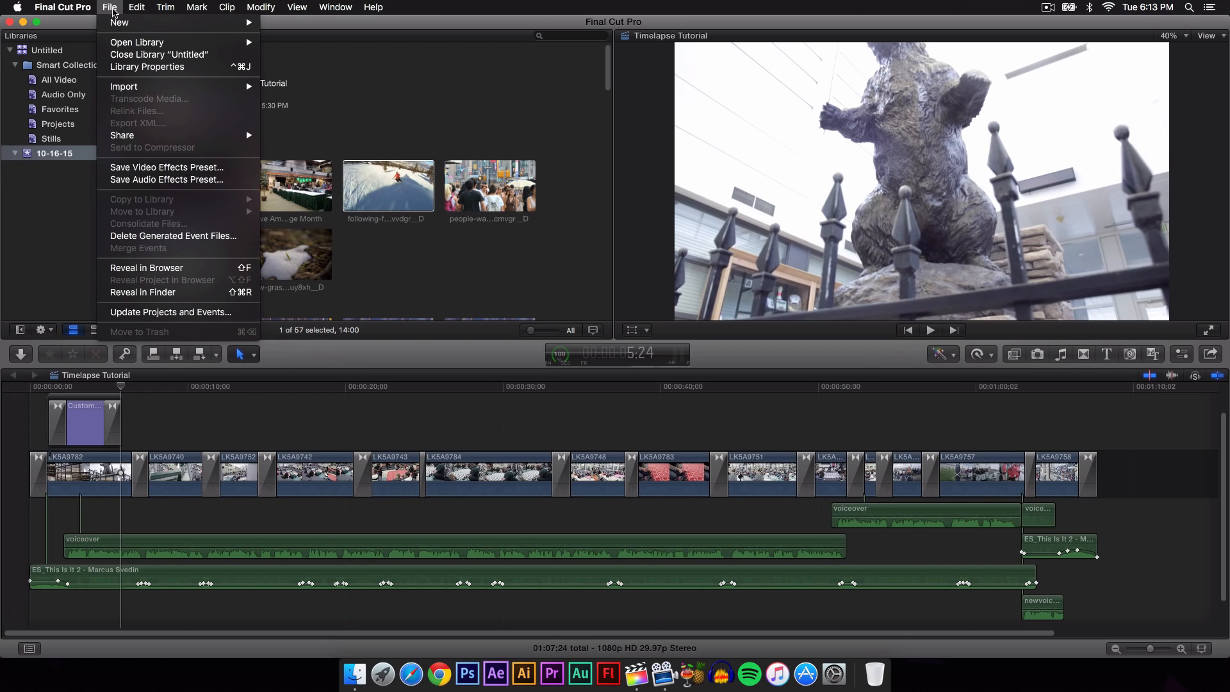
mouse_move(122, 135)
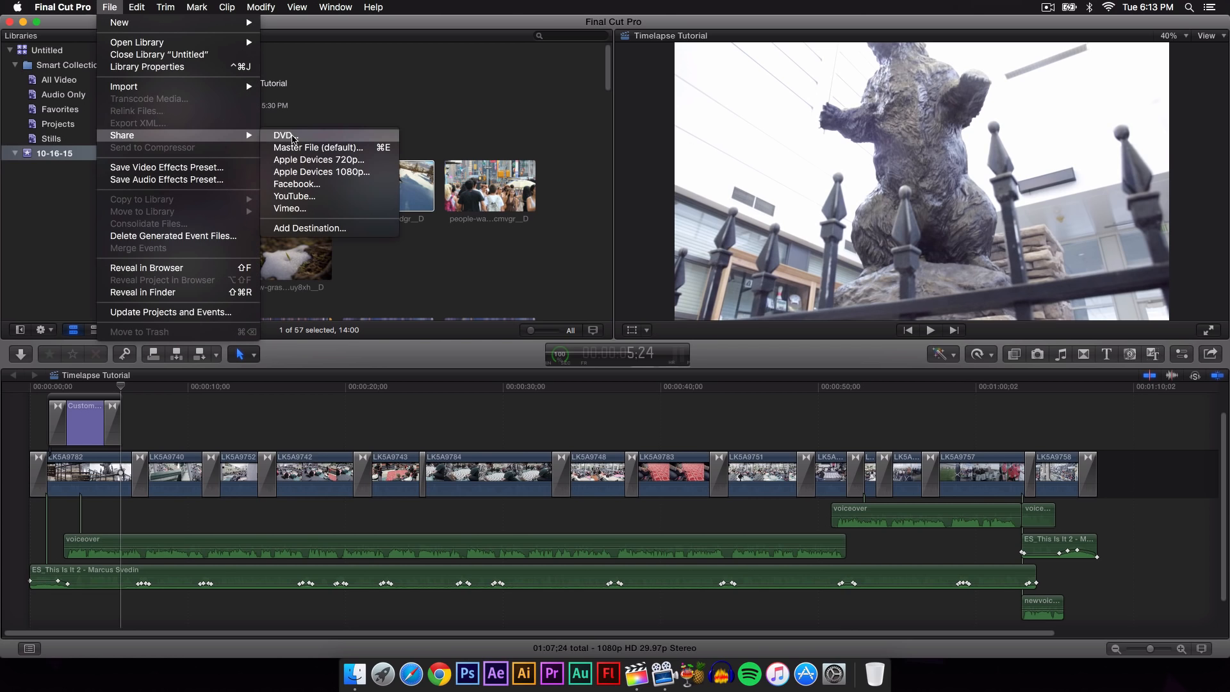
mouse_move(313, 141)
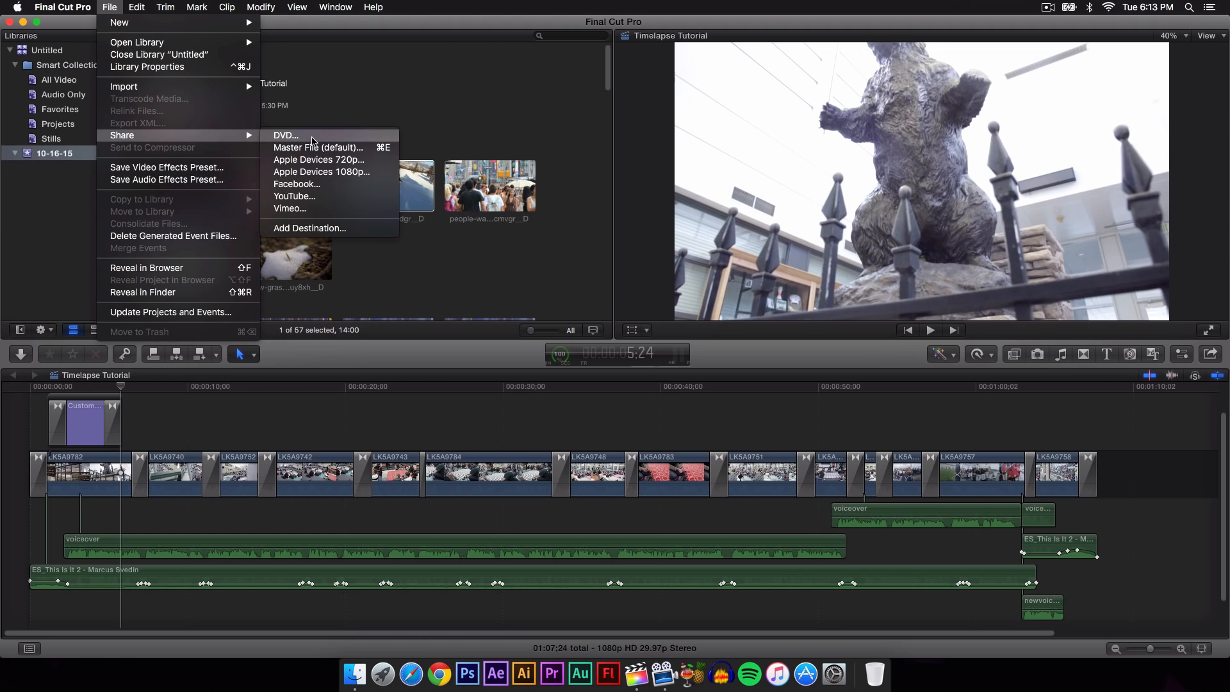
mouse_move(318, 147)
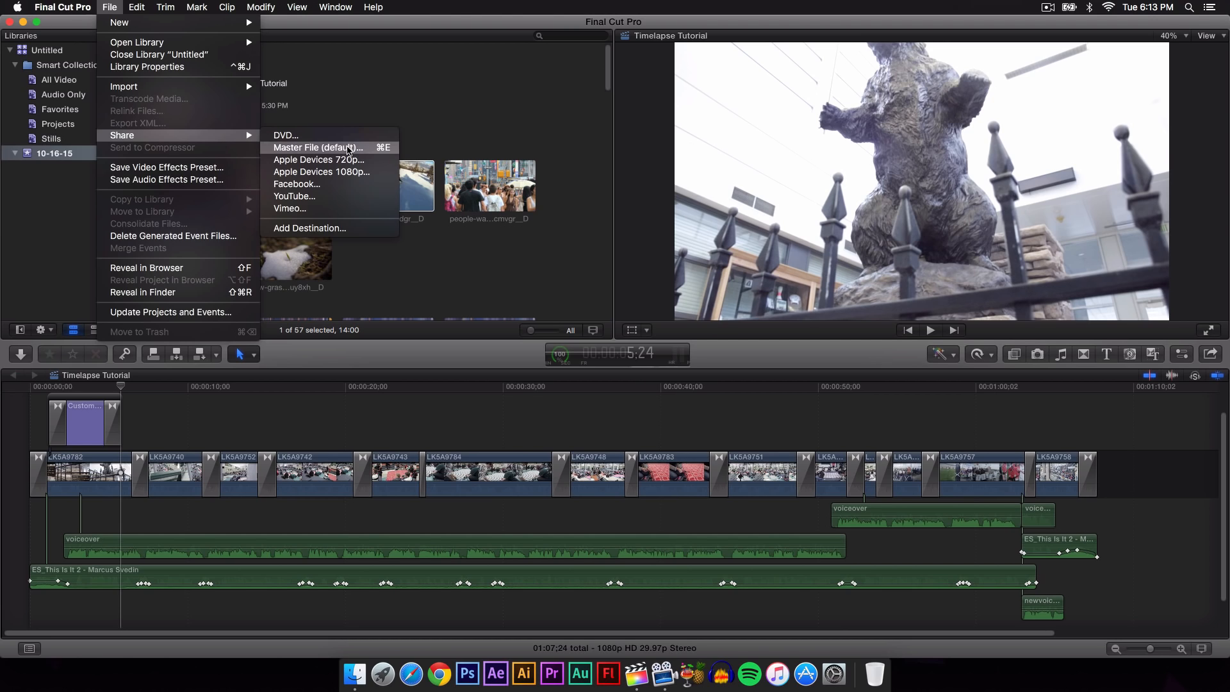
mouse_move(373, 151)
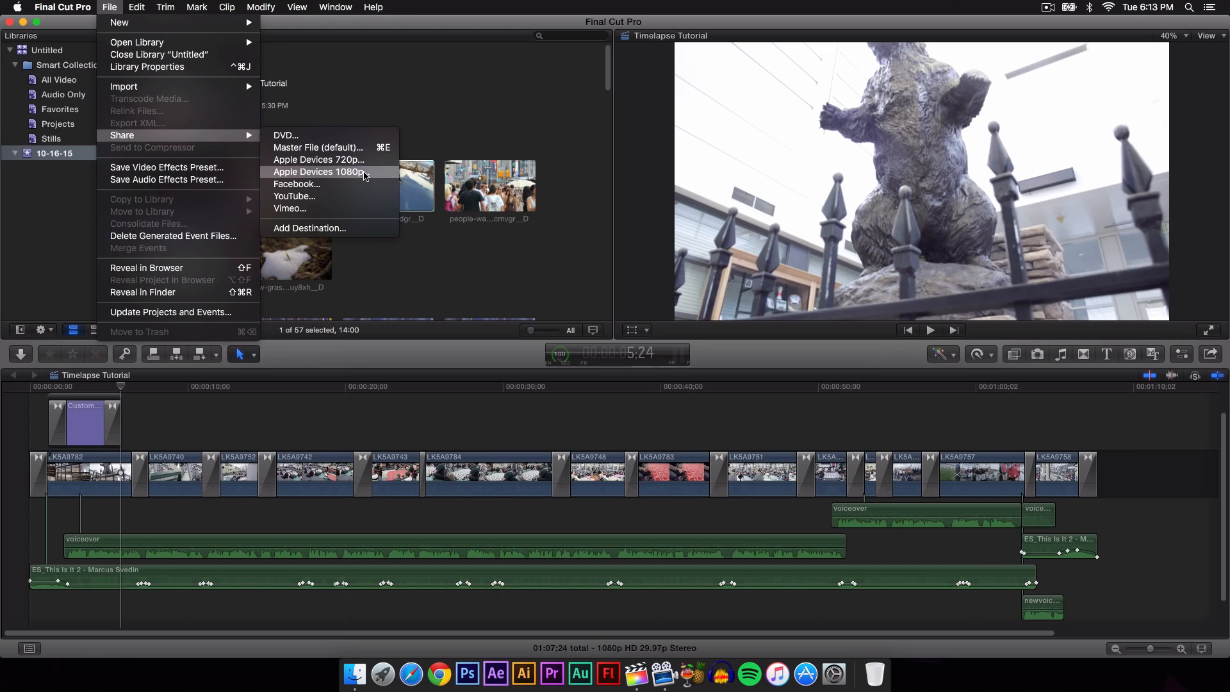
mouse_move(328, 183)
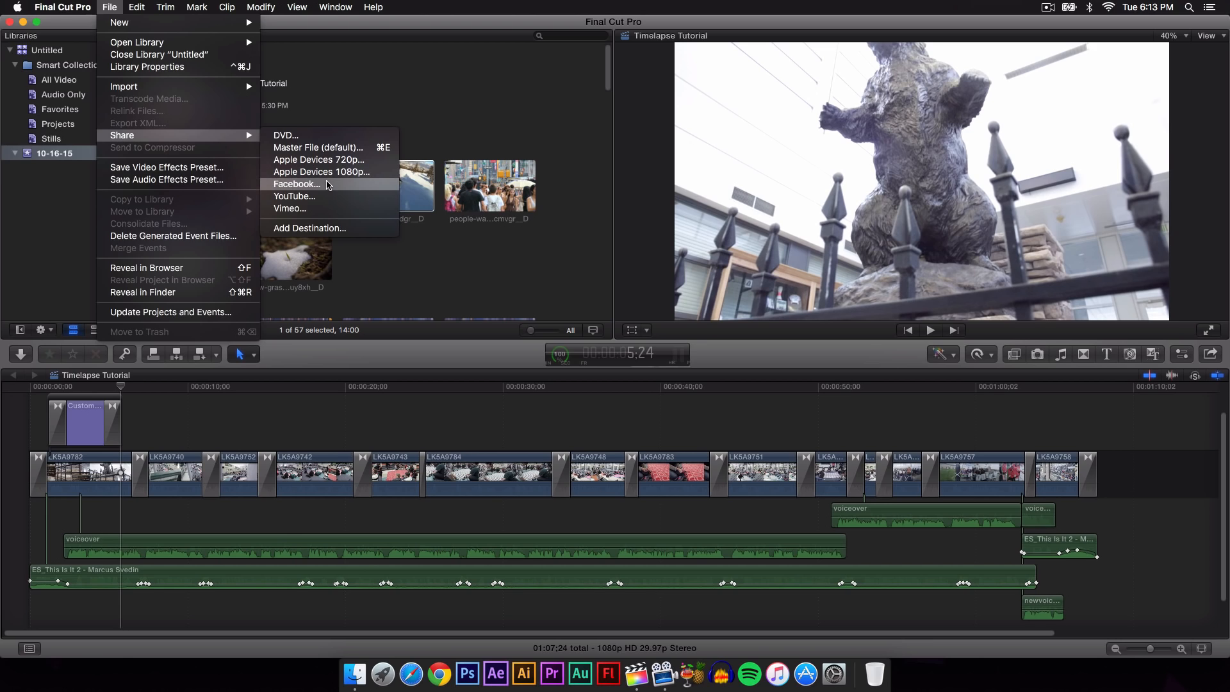
mouse_move(290, 208)
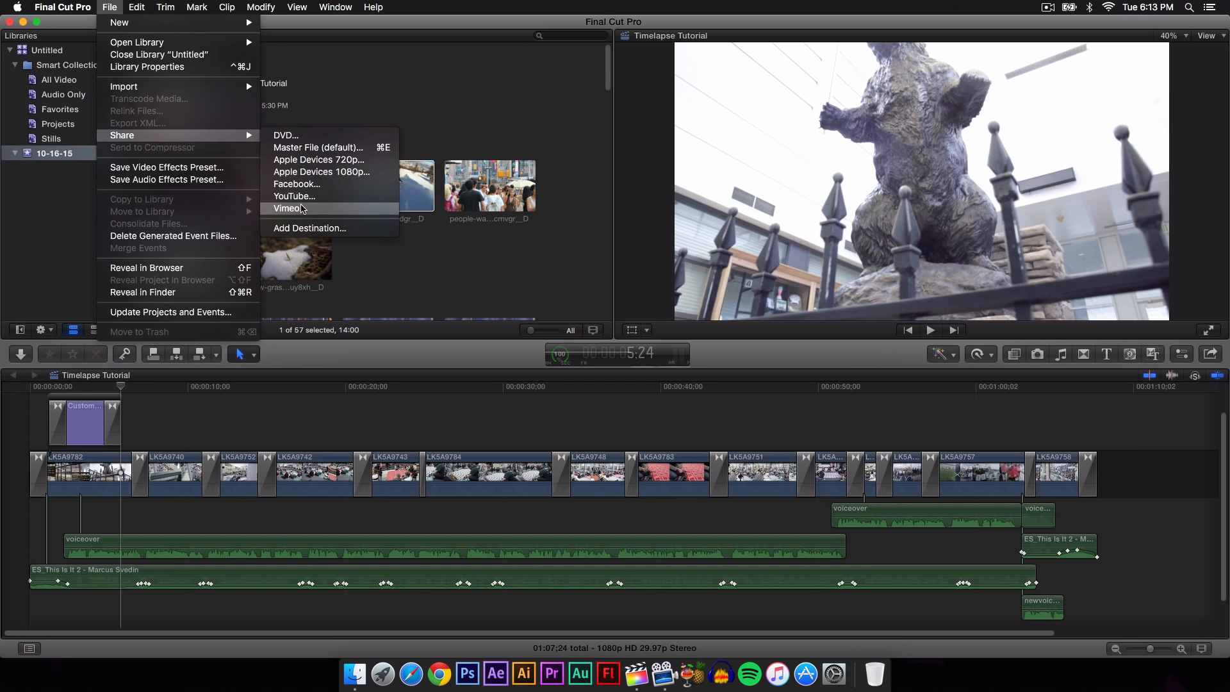
mouse_move(309, 232)
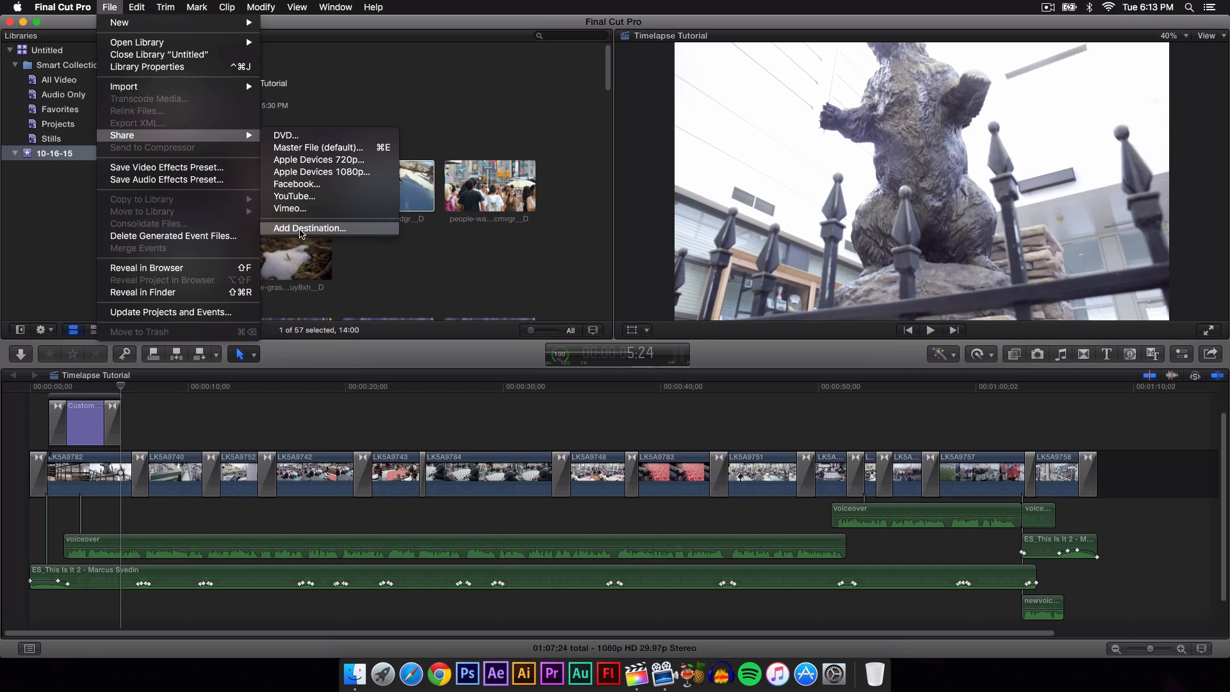
mouse_move(317, 147)
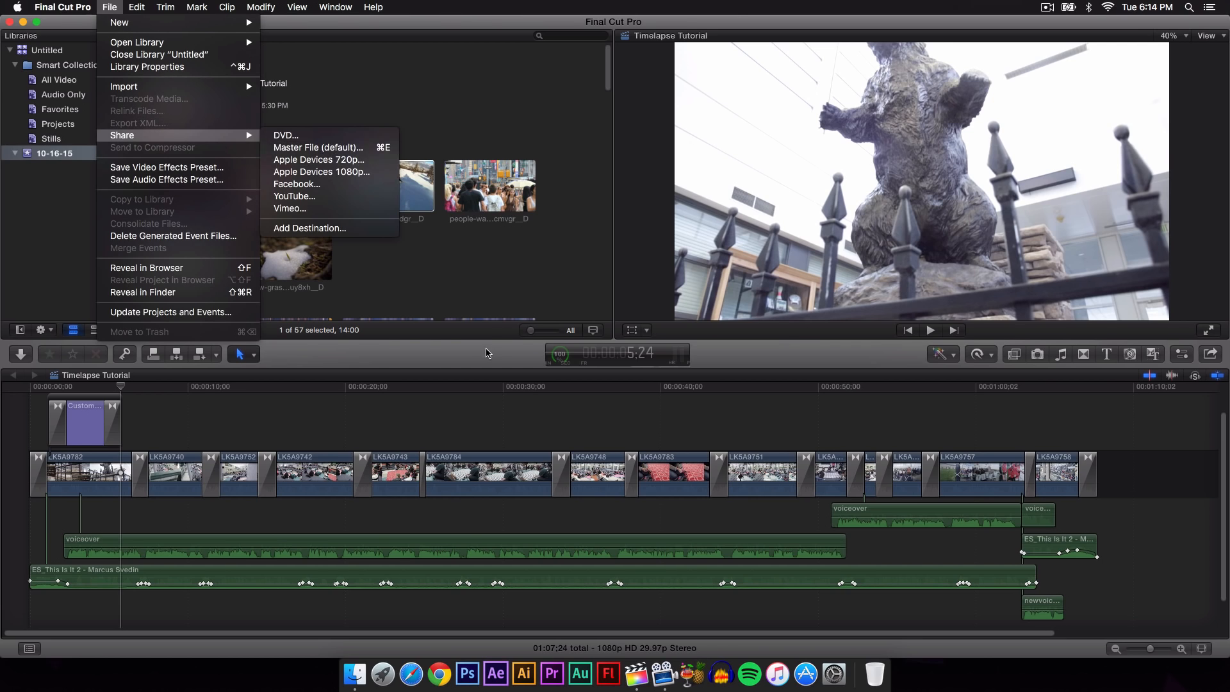
- Start a Master File (default) export from the toolbar Share button
click(1211, 354)
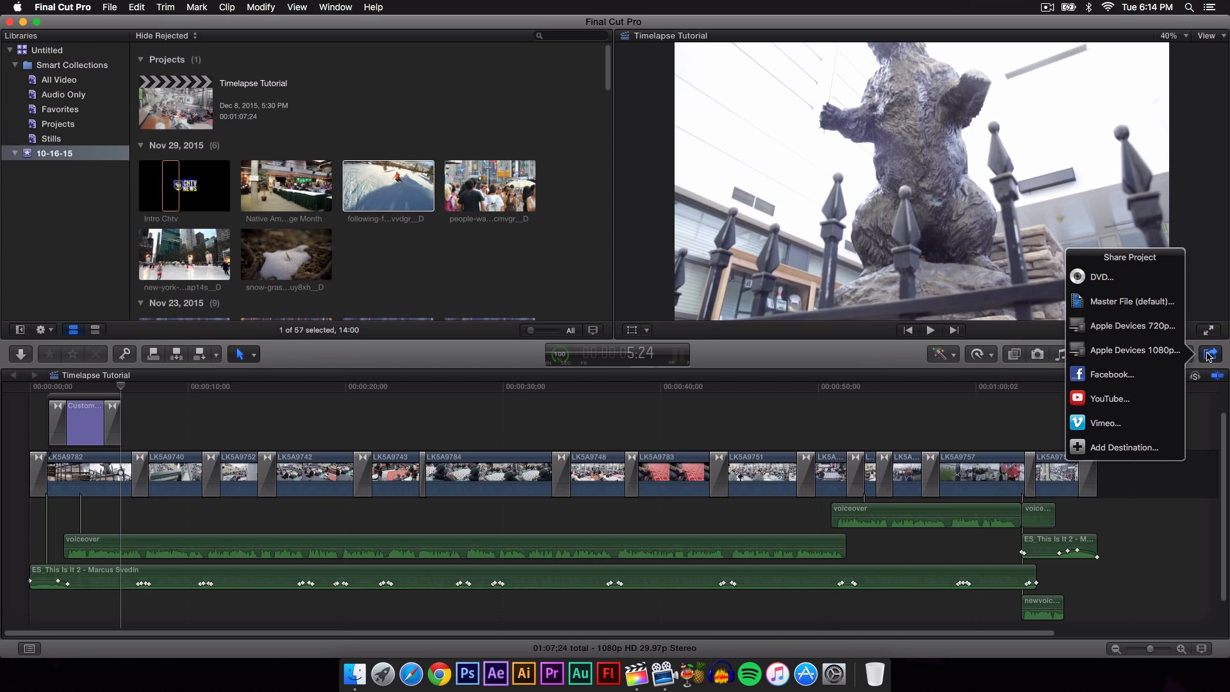
mouse_move(1132, 350)
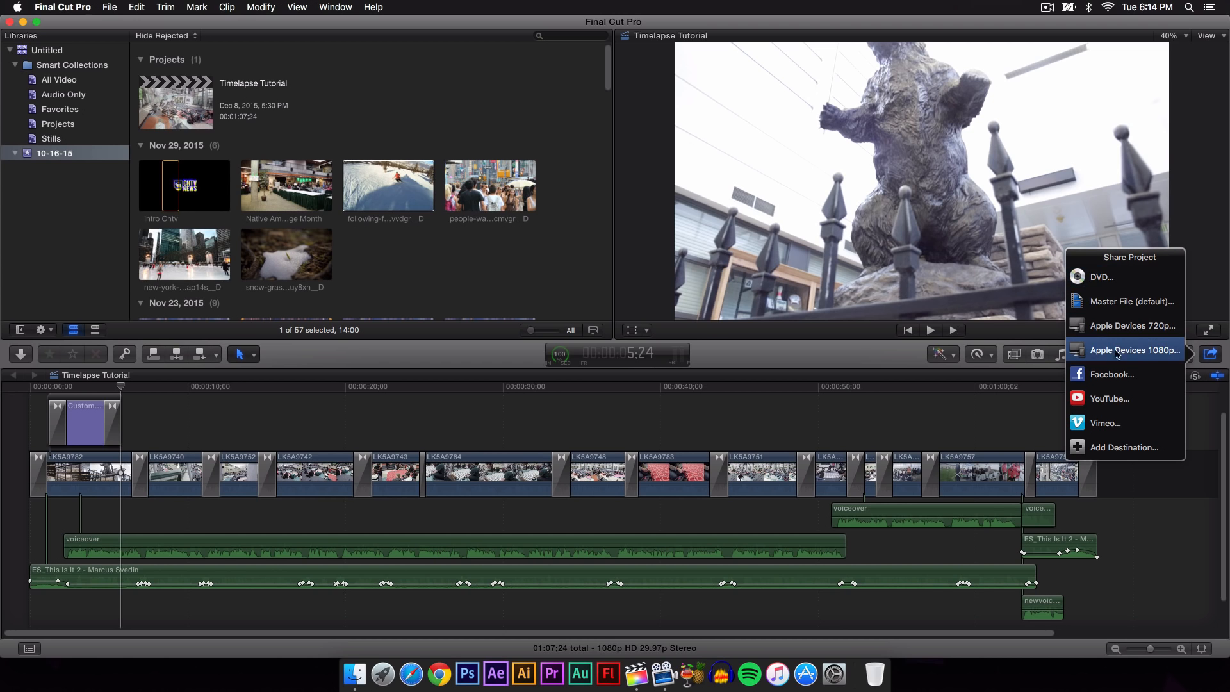
click(1132, 301)
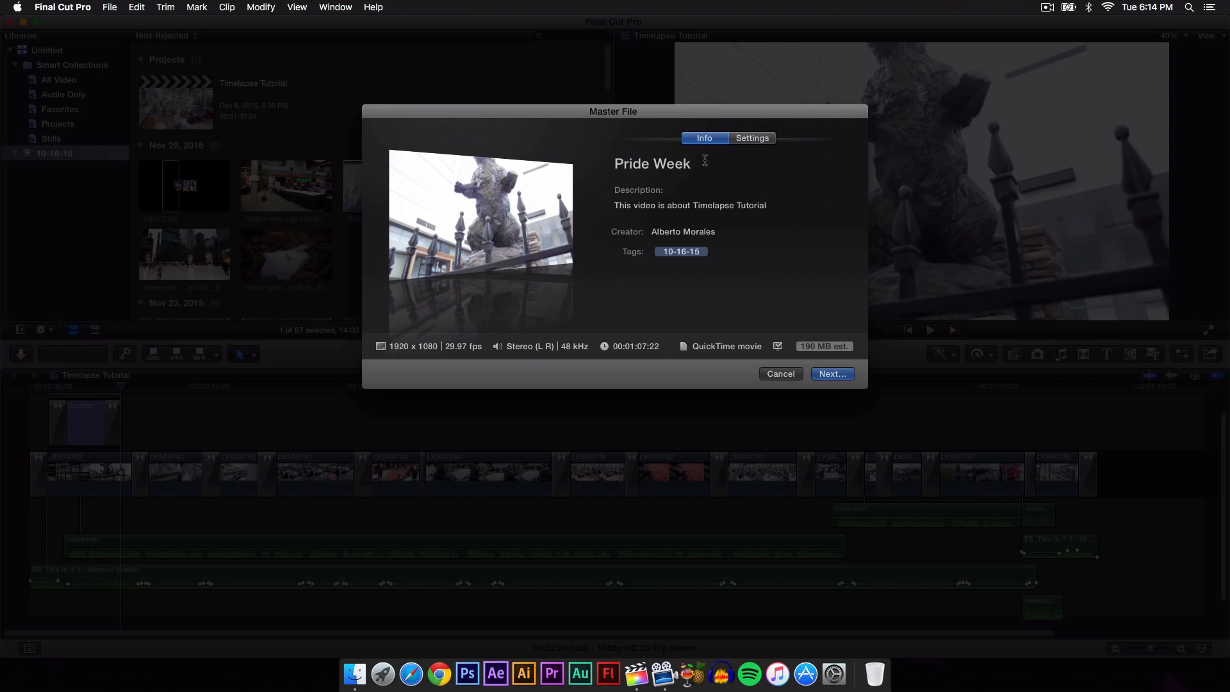
- Title the export Pride Week and move to the H.264 1920x1080 format settings
click(652, 162)
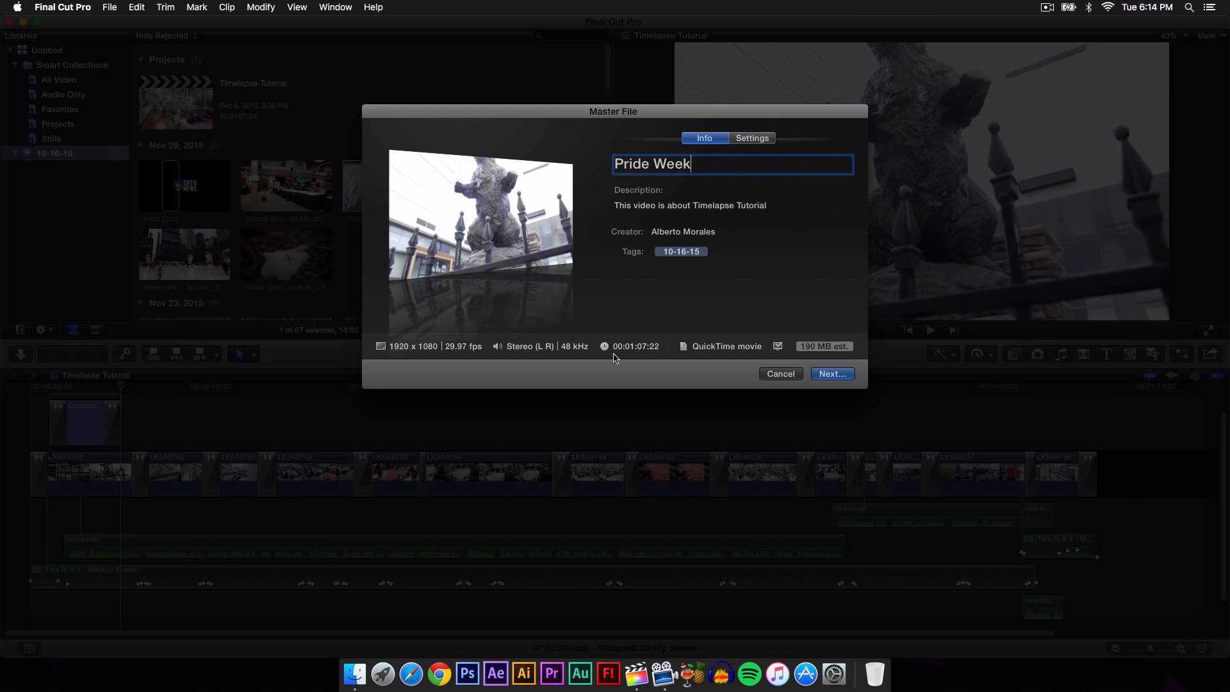
mouse_move(403, 353)
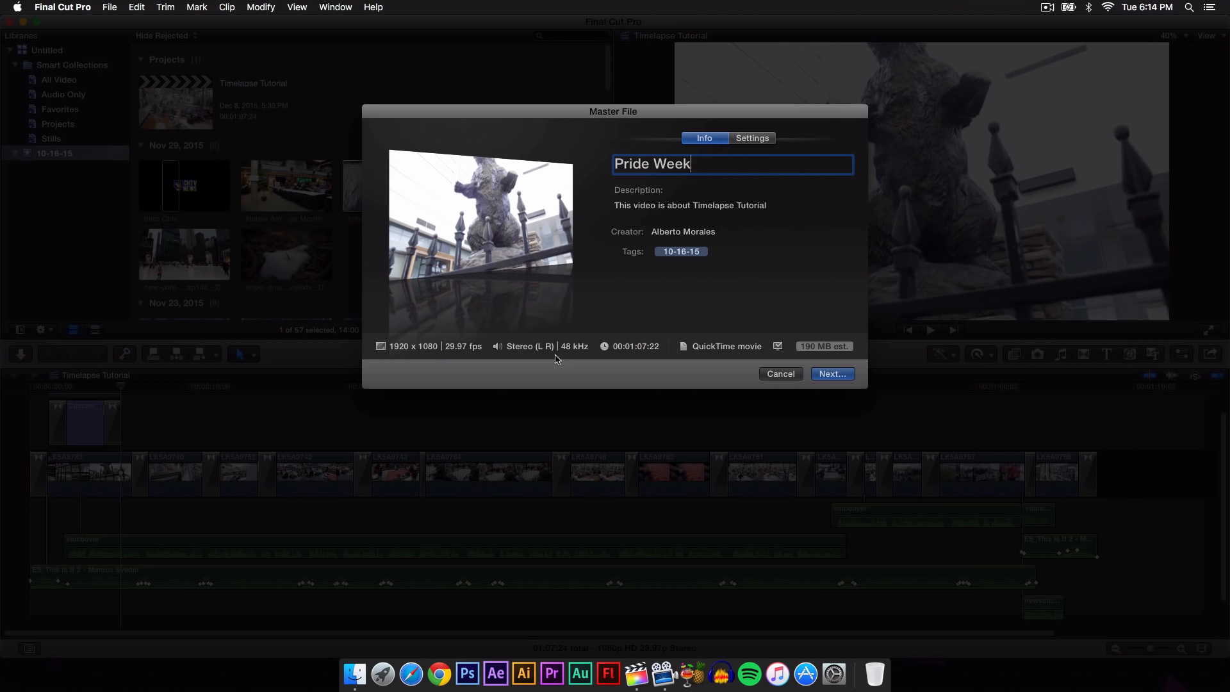
mouse_move(677, 357)
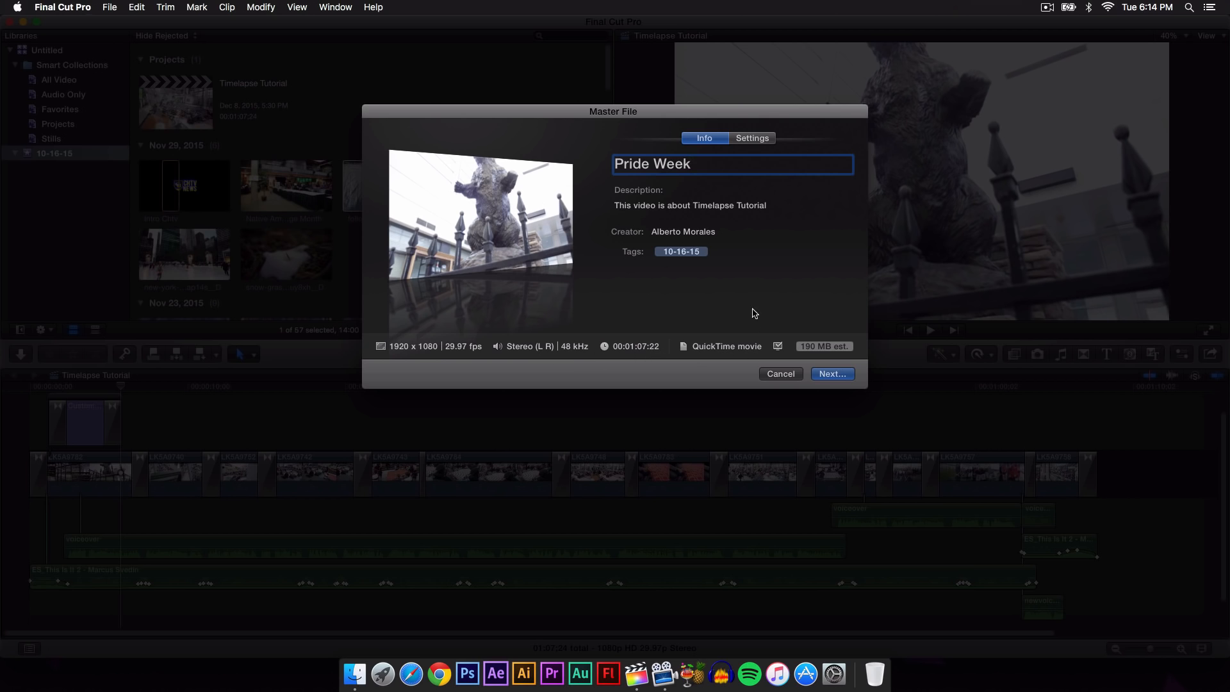
mouse_move(819, 355)
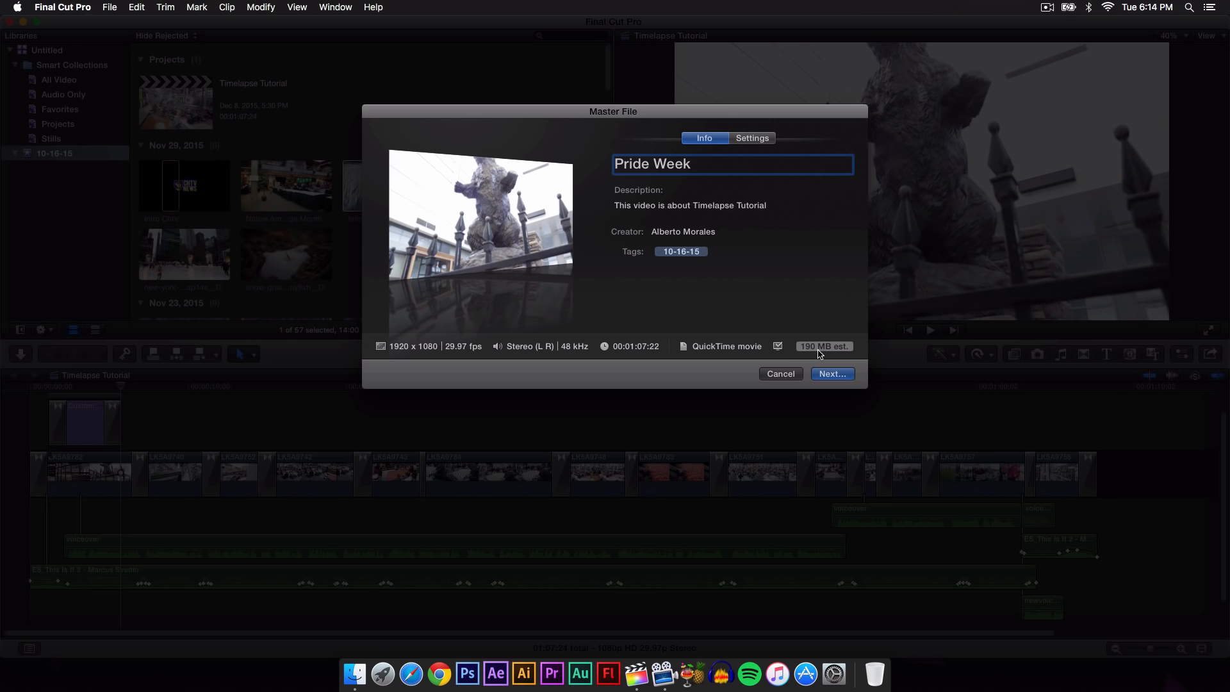
mouse_move(823, 346)
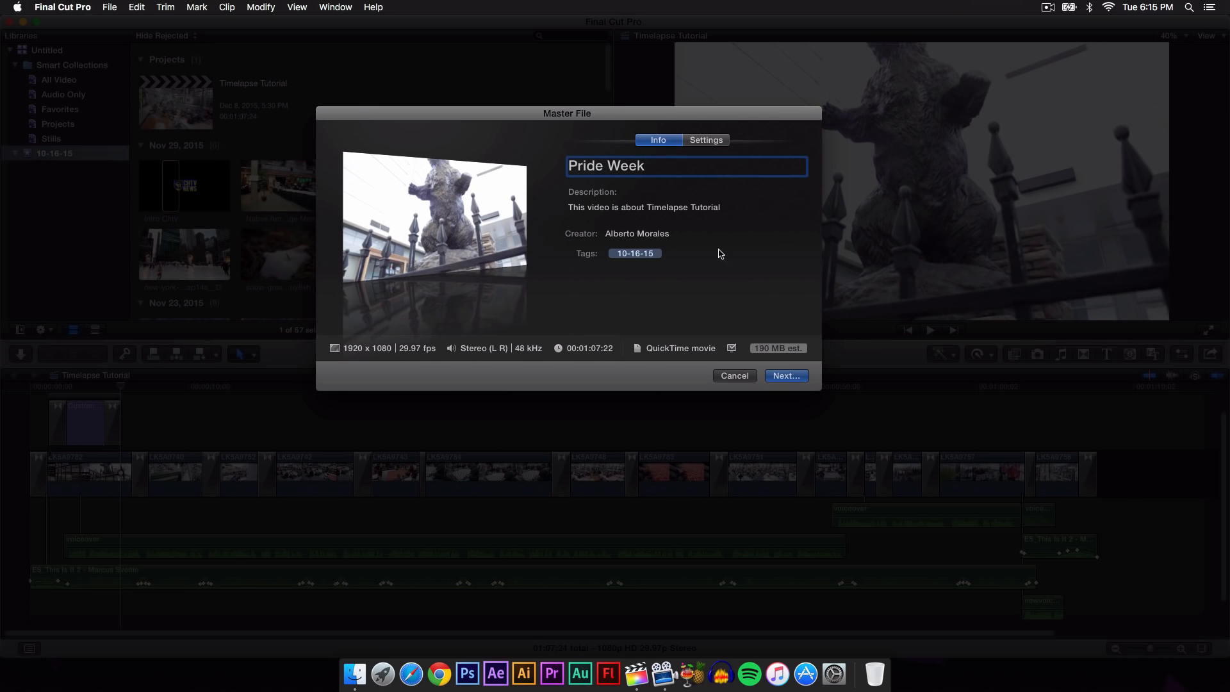
click(704, 139)
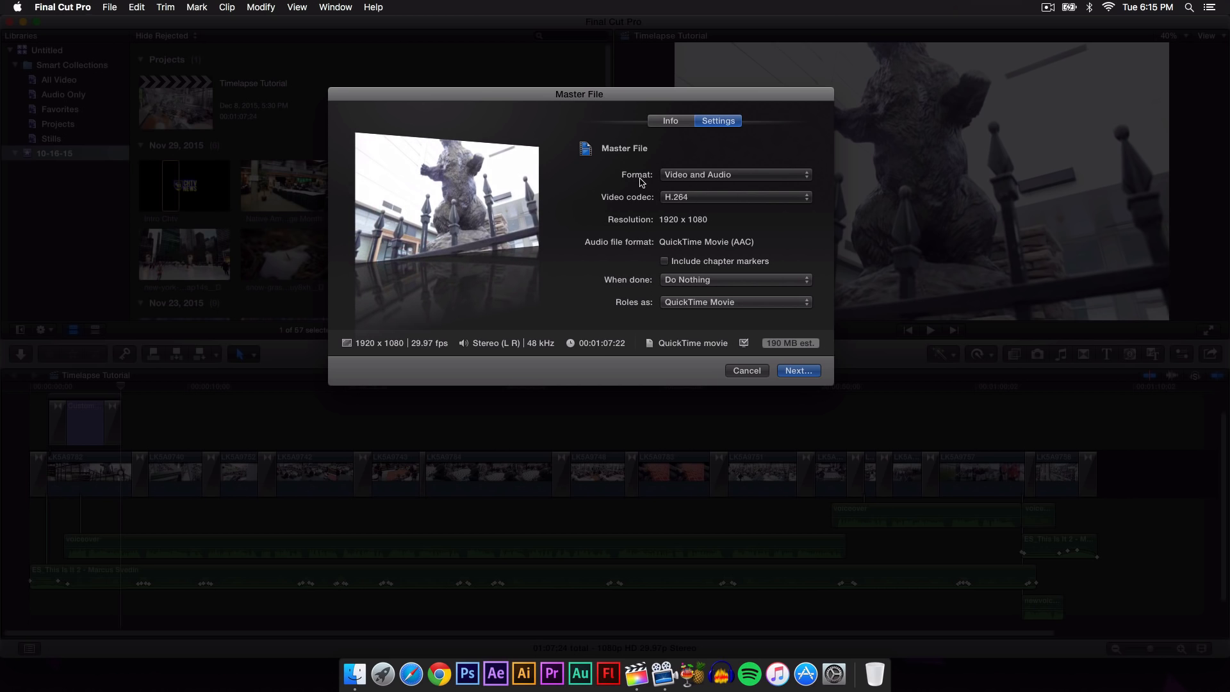
mouse_move(643, 181)
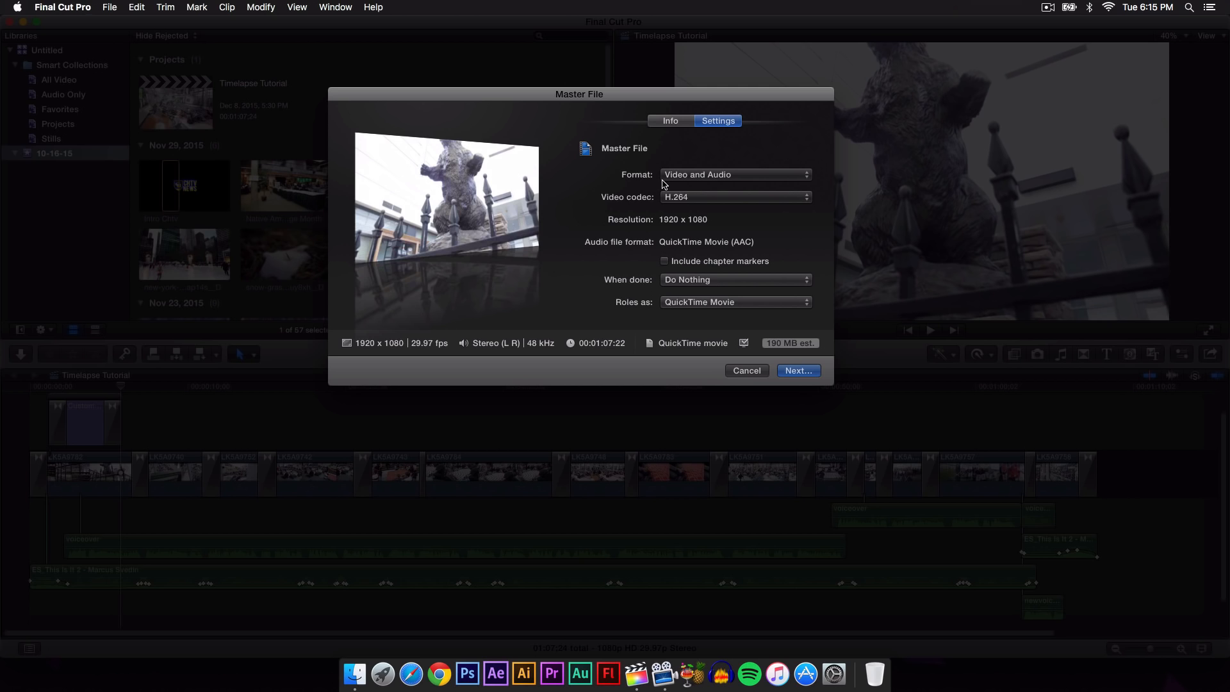
click(735, 174)
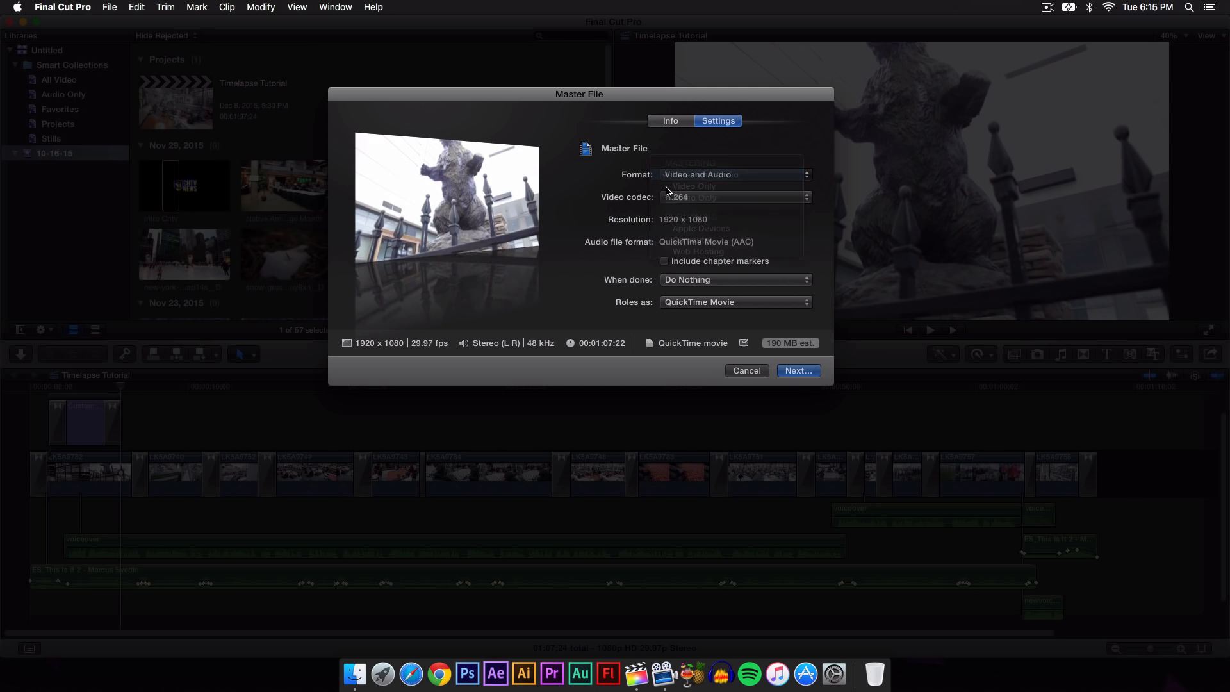
click(733, 198)
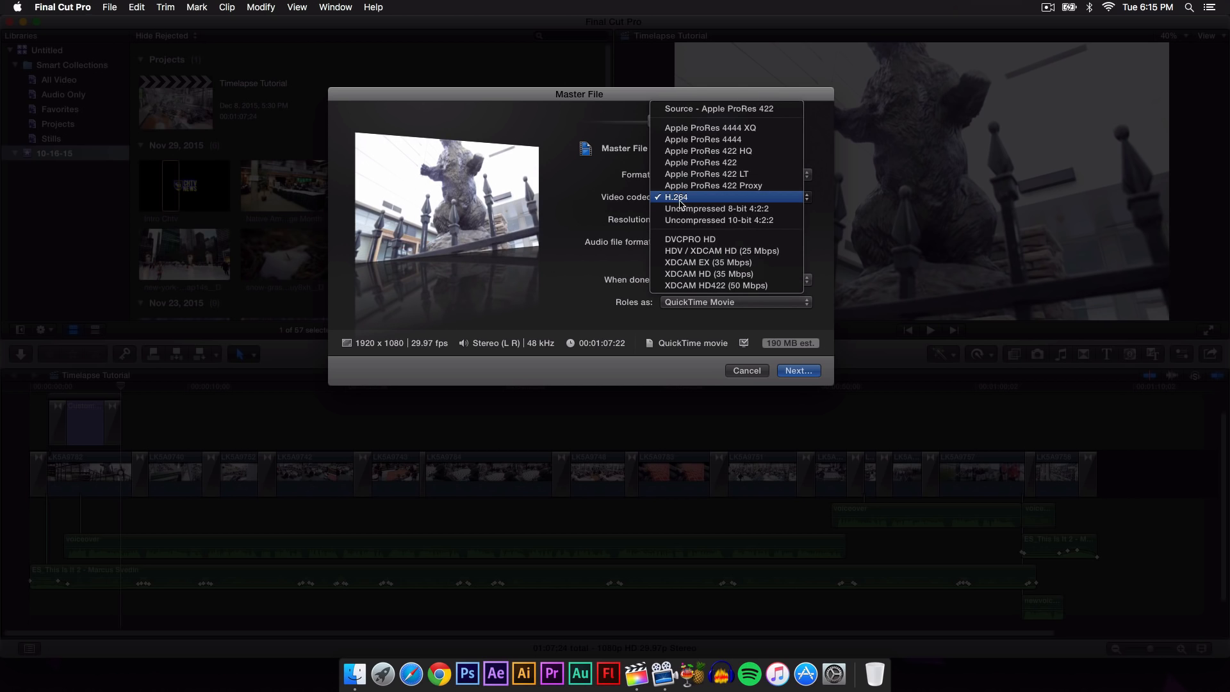
mouse_move(689, 204)
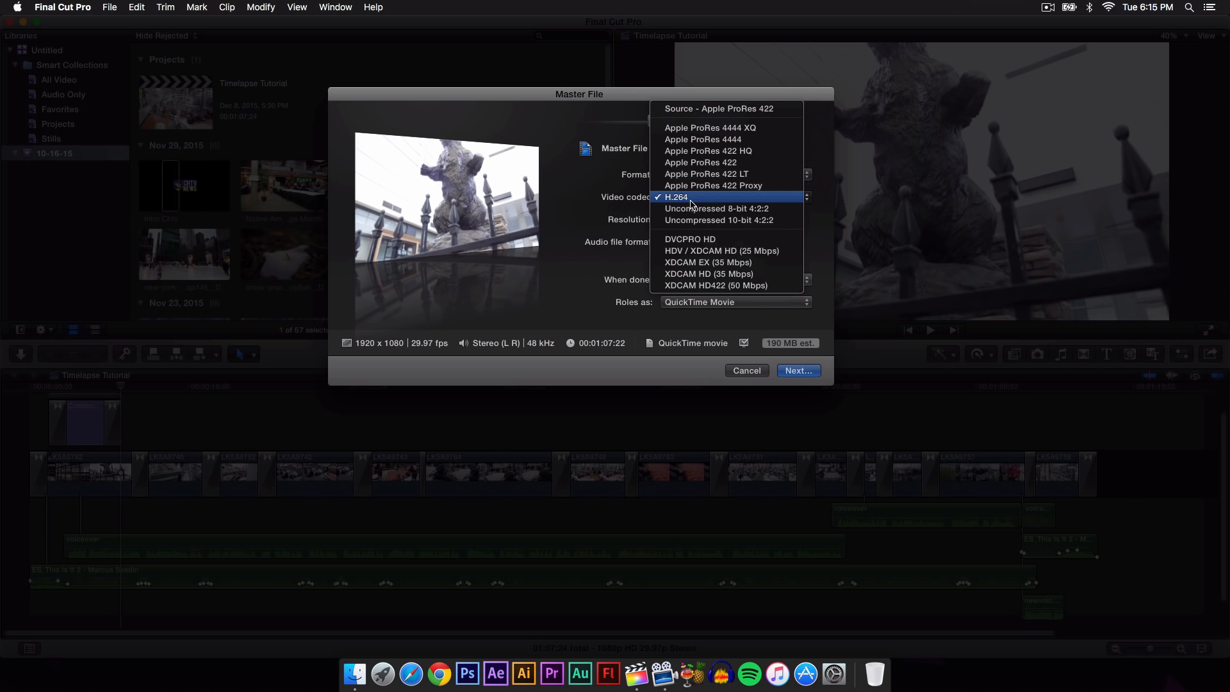
mouse_move(684, 204)
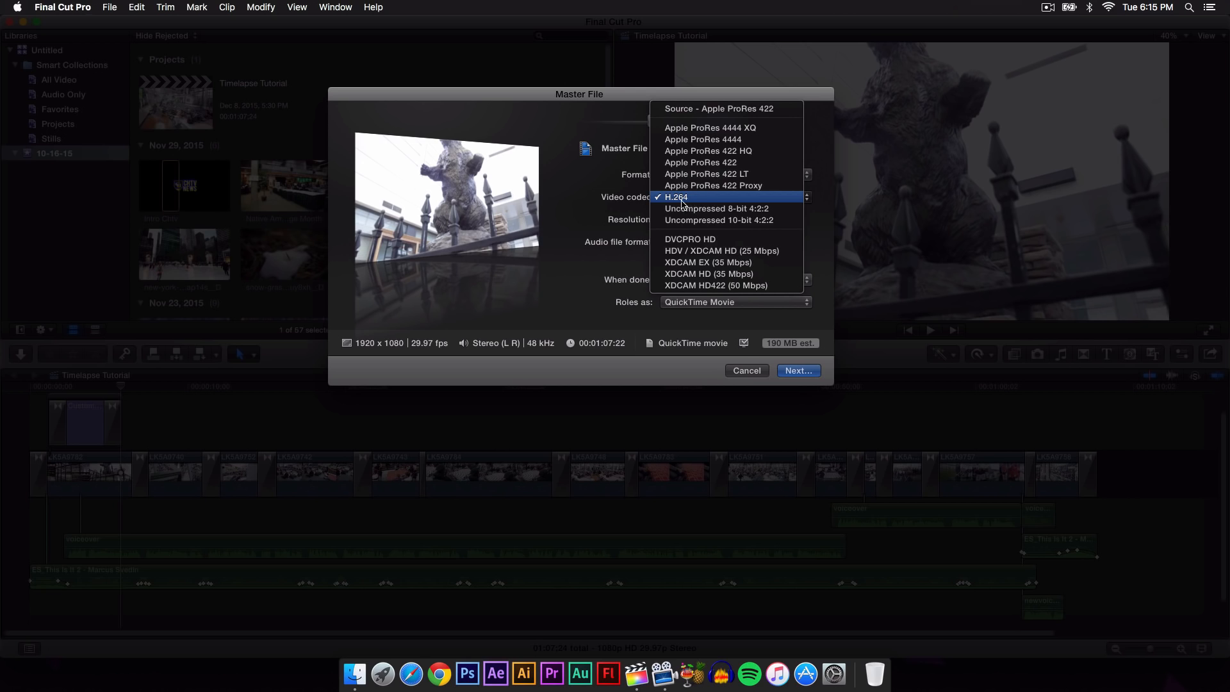
mouse_move(703, 127)
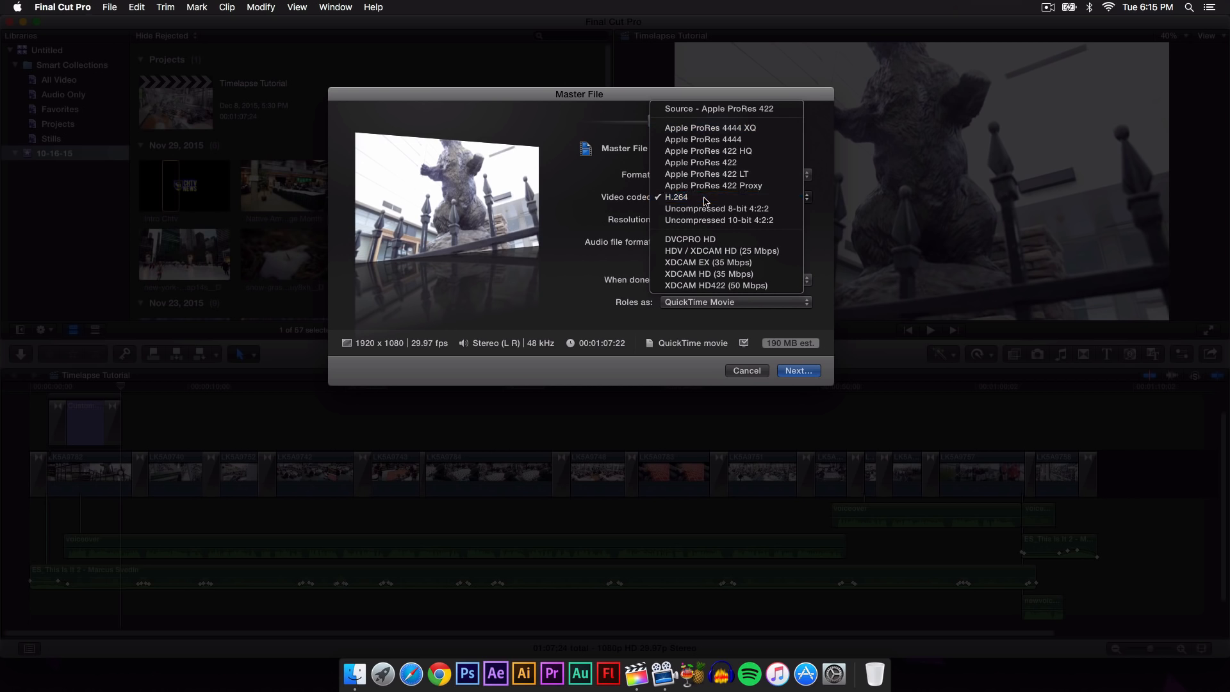
click(677, 197)
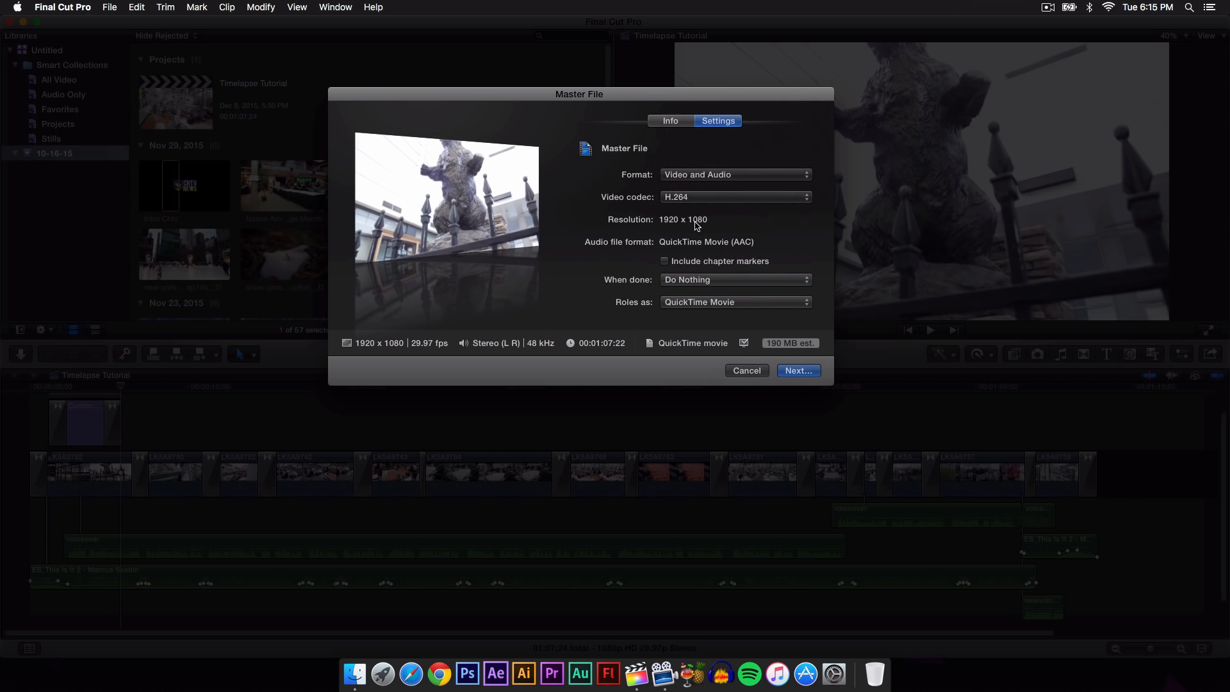
mouse_move(683, 230)
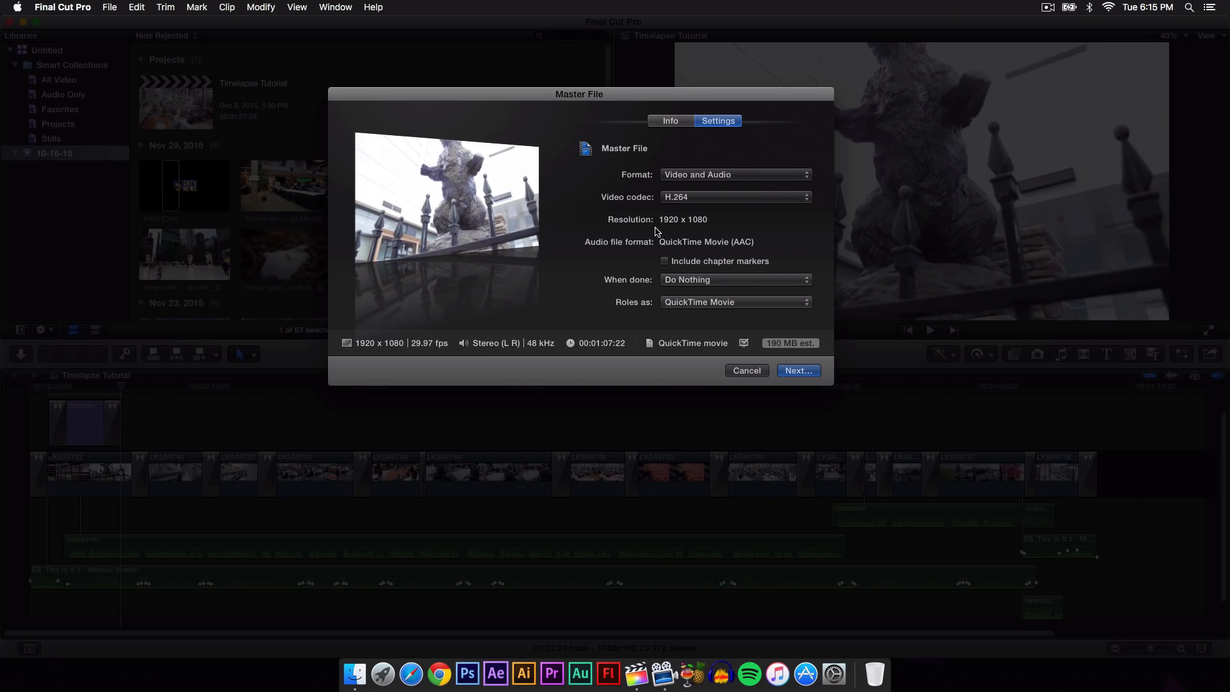
mouse_move(546, 97)
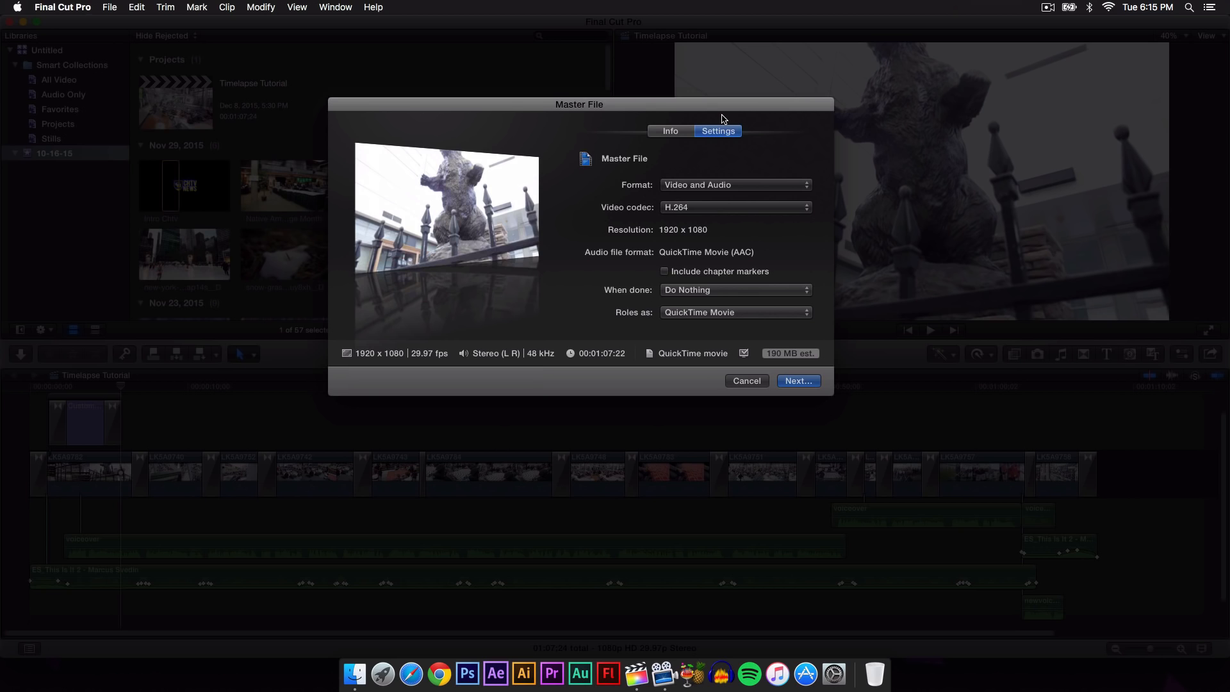
mouse_move(687, 263)
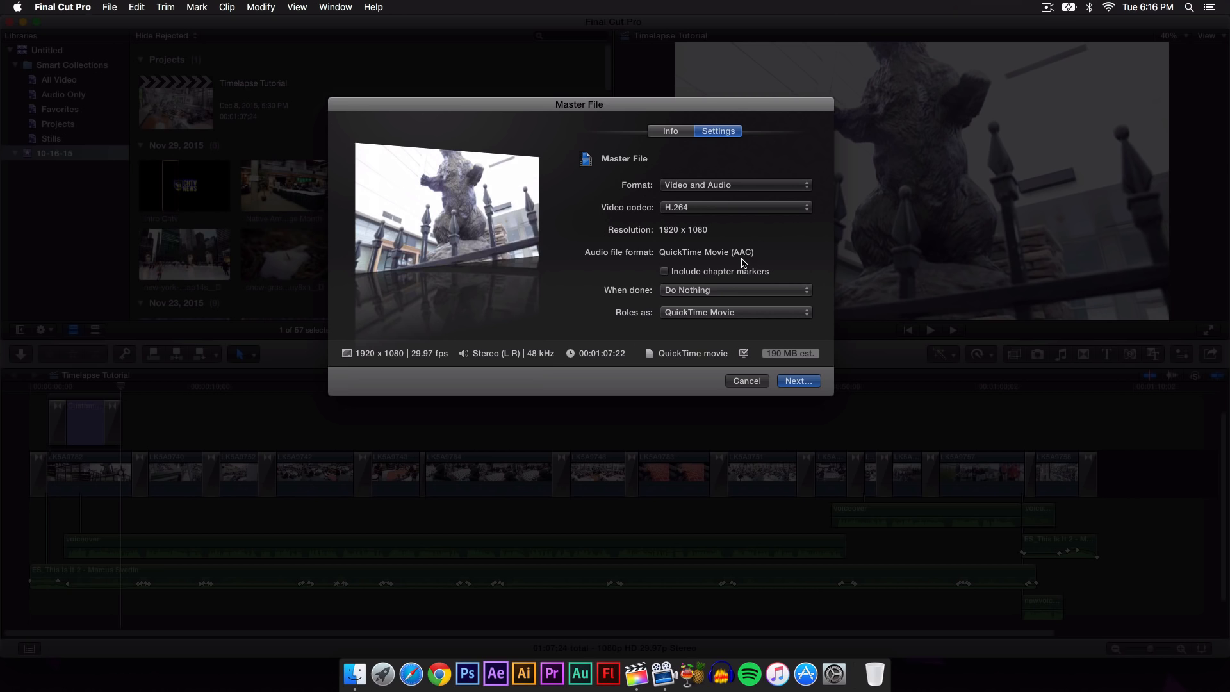
- Include chapter markers and keep When done set to Do Nothing
click(664, 270)
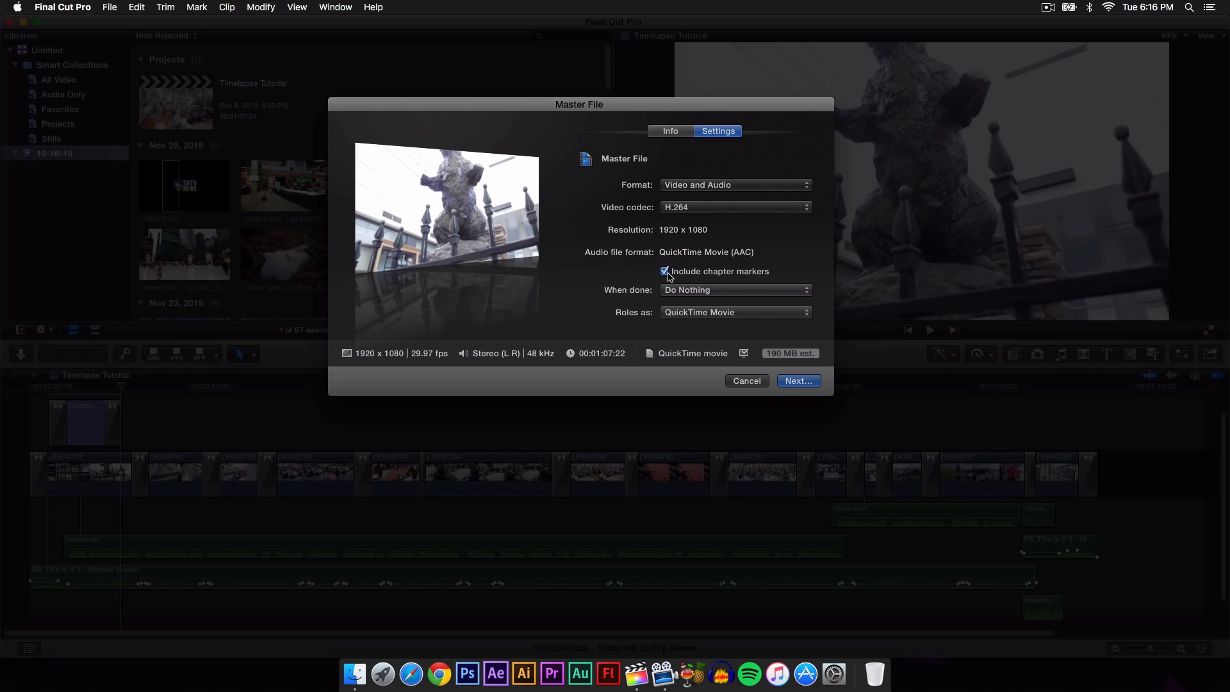
mouse_move(697, 288)
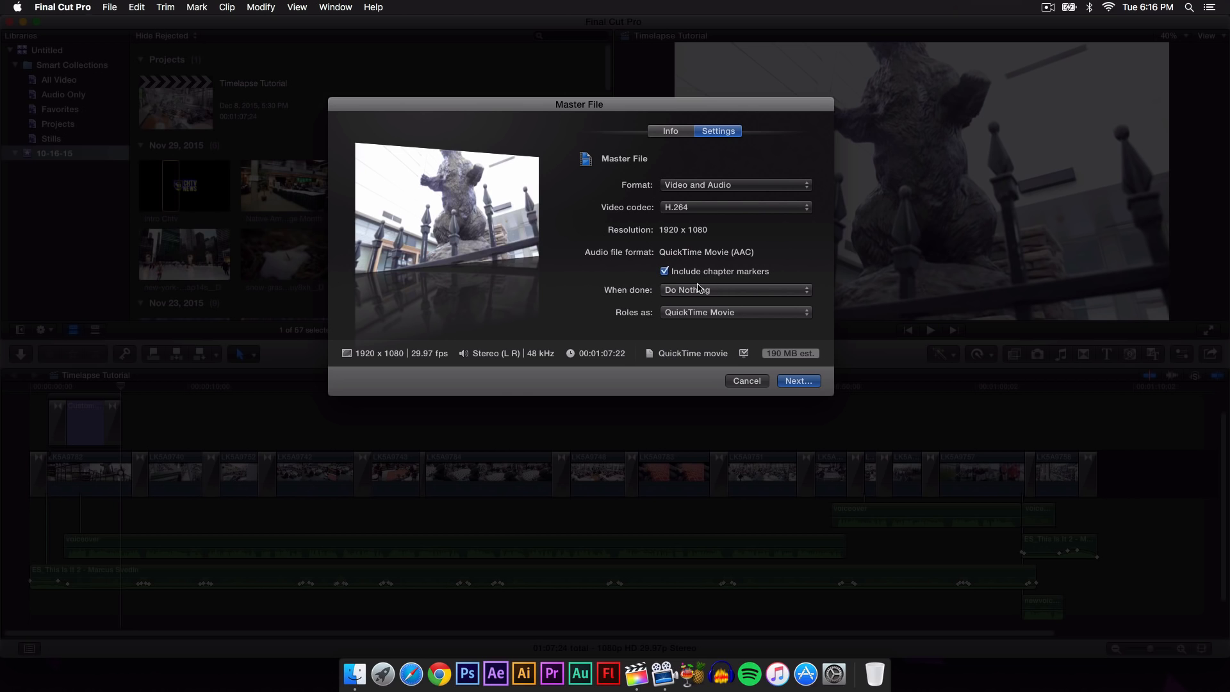
click(733, 290)
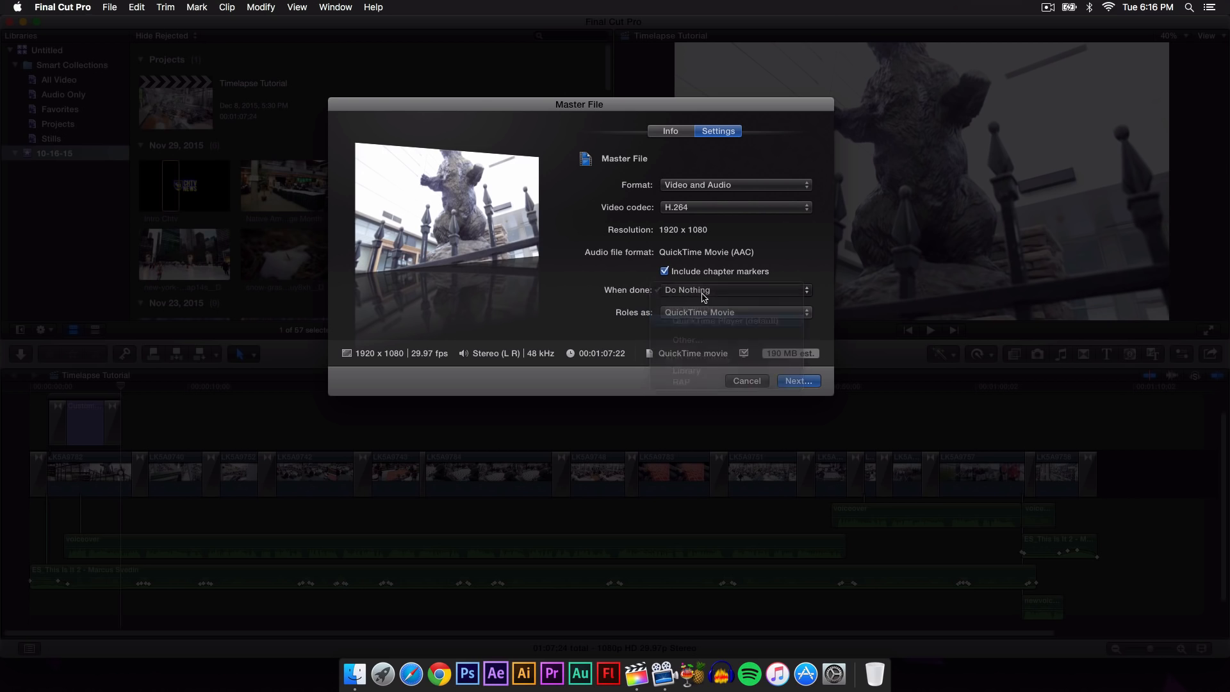
click(797, 380)
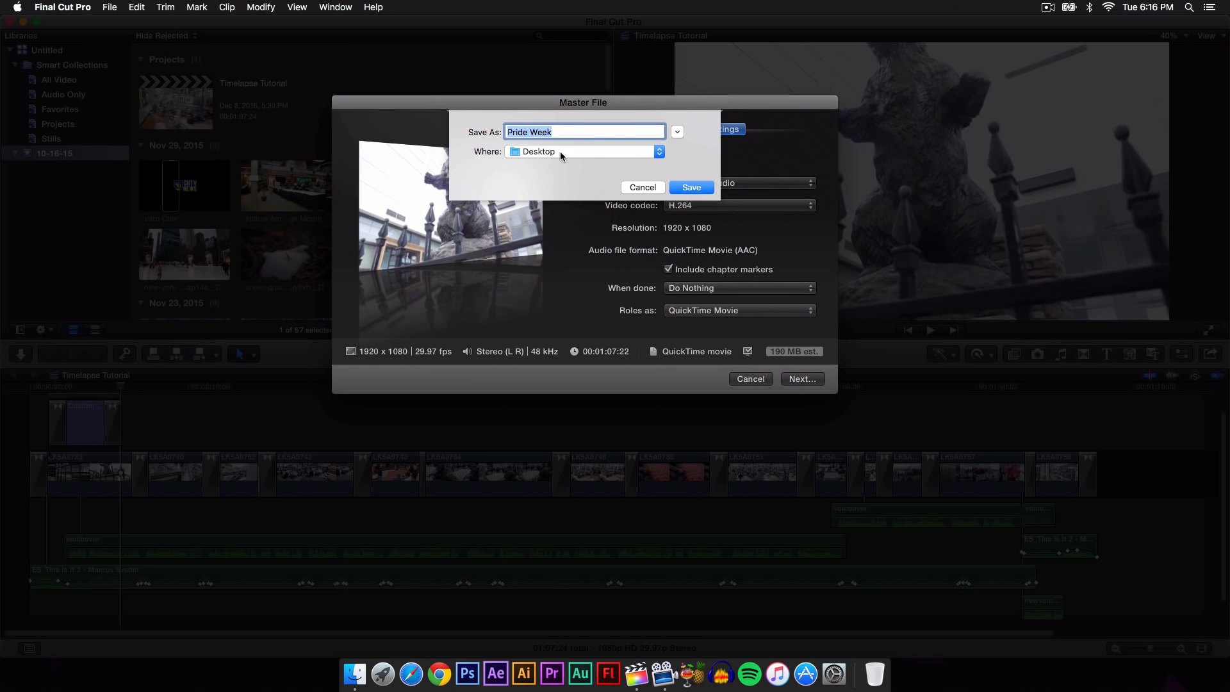
- Save the master file as Pride Week on the Desktop, replacing the existing Pride Week.mov
click(584, 152)
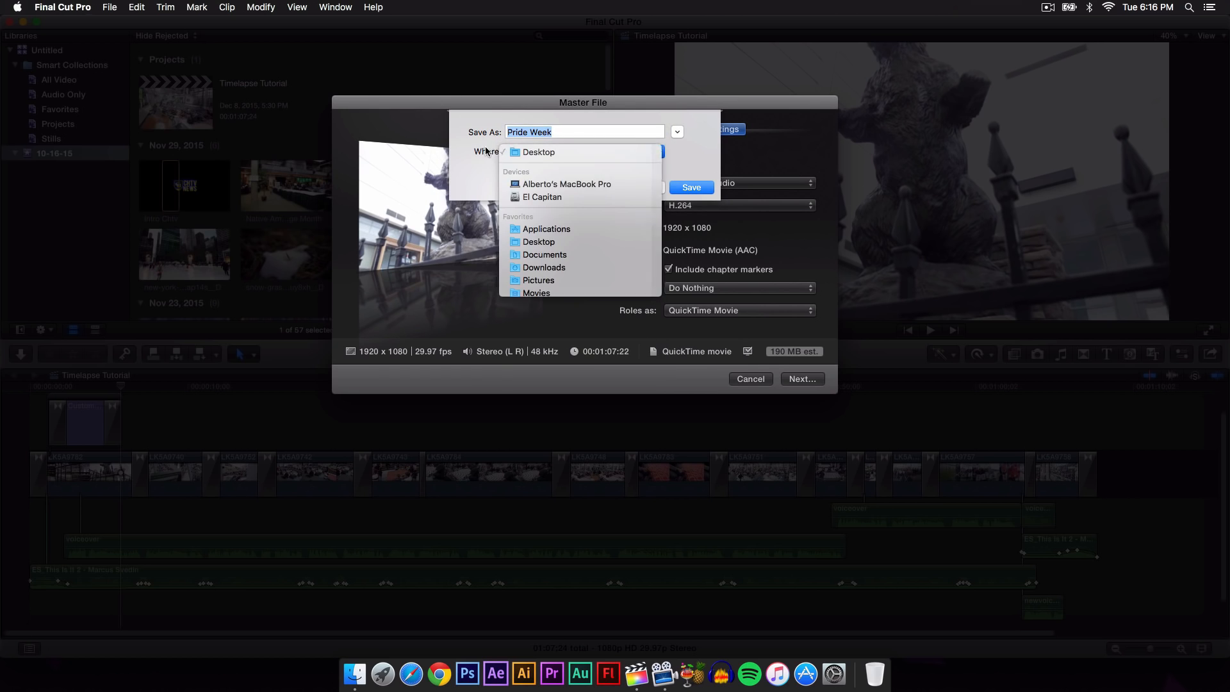
click(537, 151)
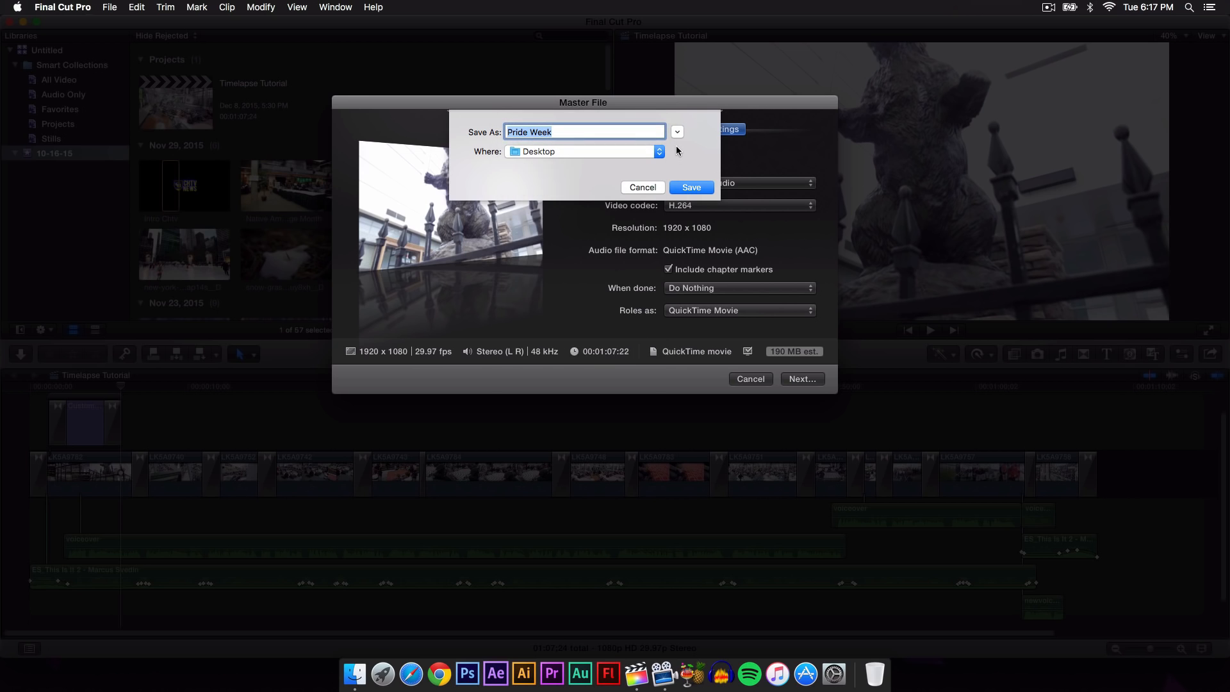
click(677, 131)
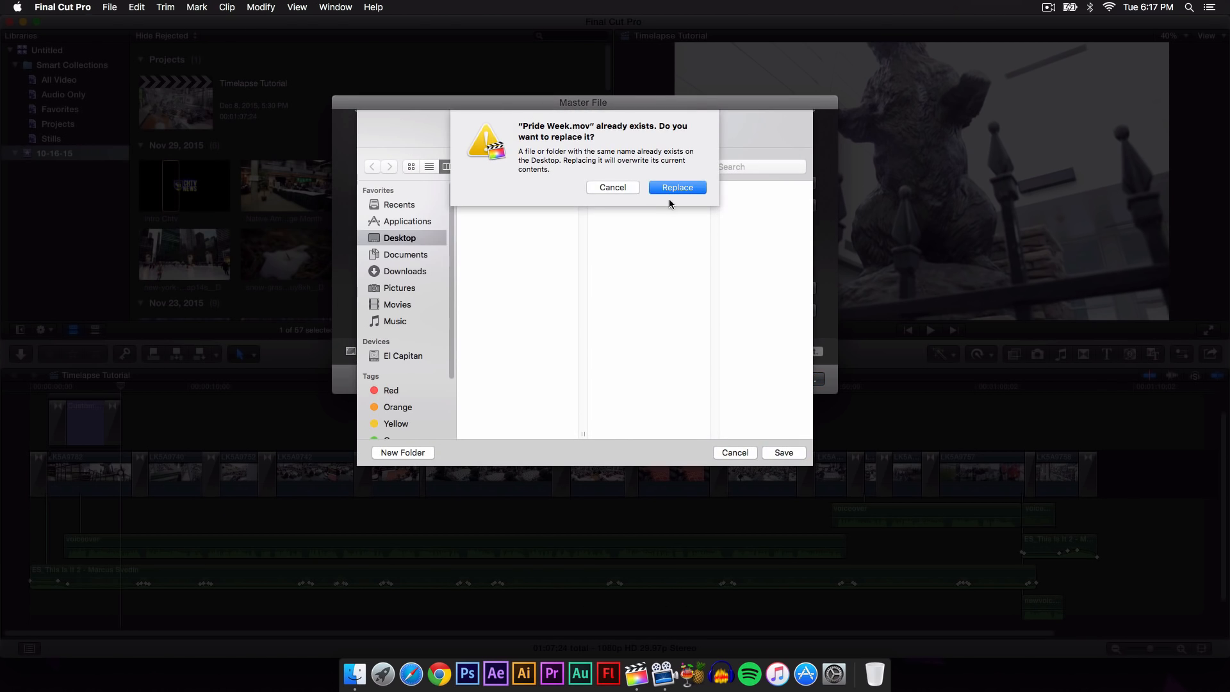
click(677, 187)
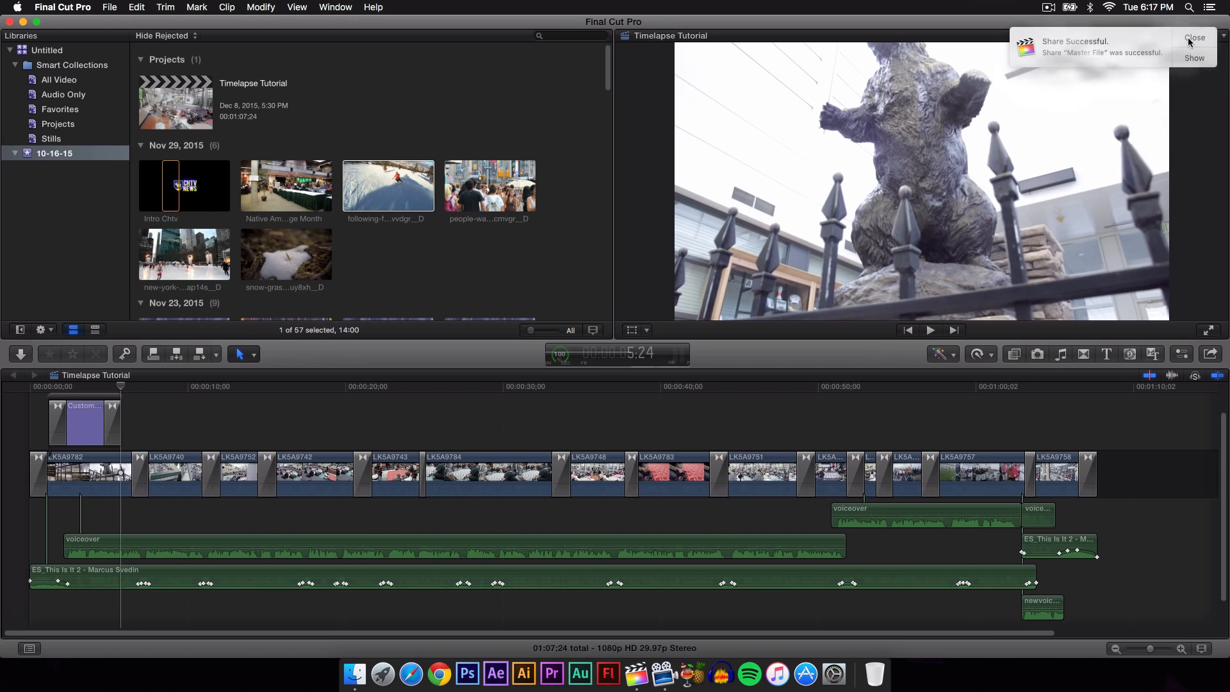
- Dismiss the Share Successful notice and close the Pride Week.mov Info window
click(1194, 37)
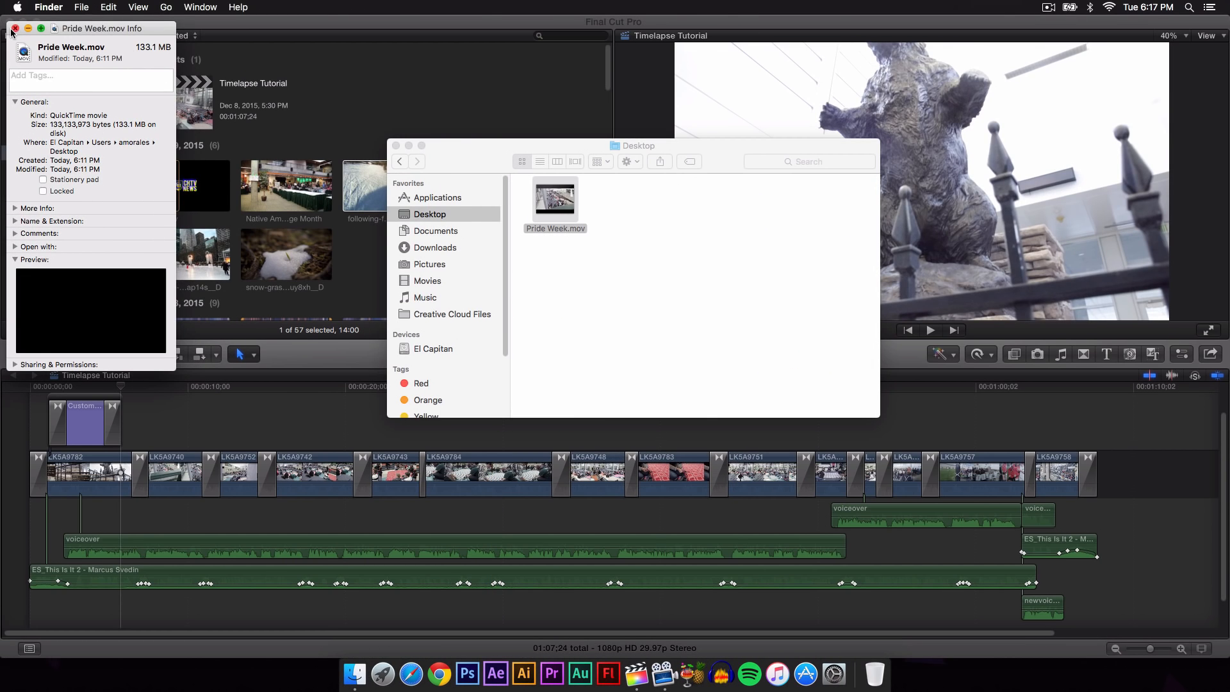
click(14, 28)
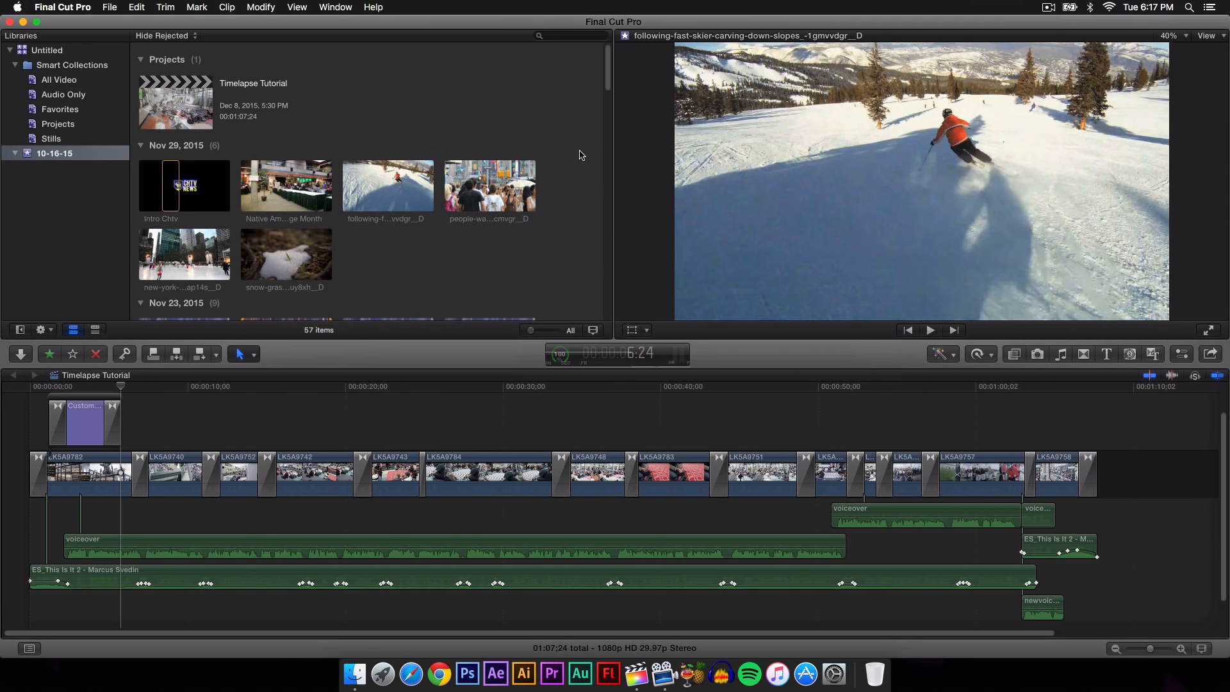